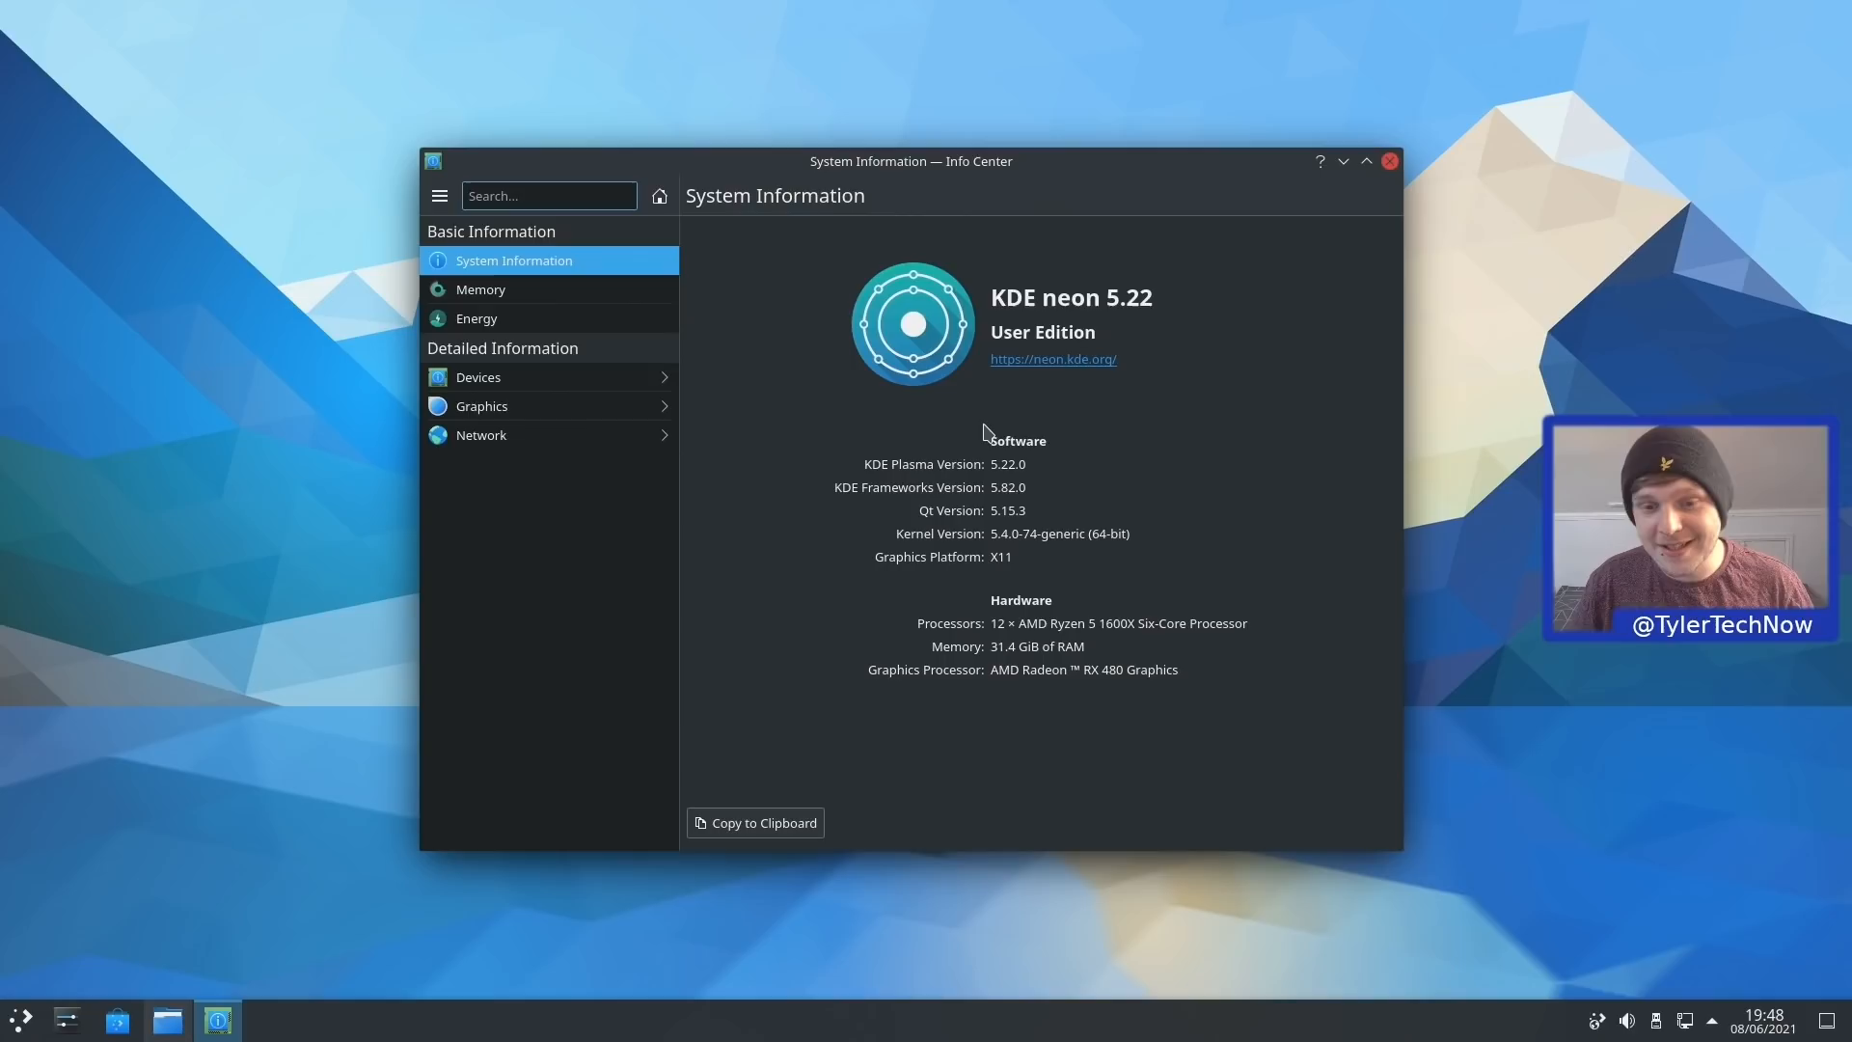
# Close the Info Center window showing the KDE neon 5.22 system details
pyautogui.click(1390, 160)
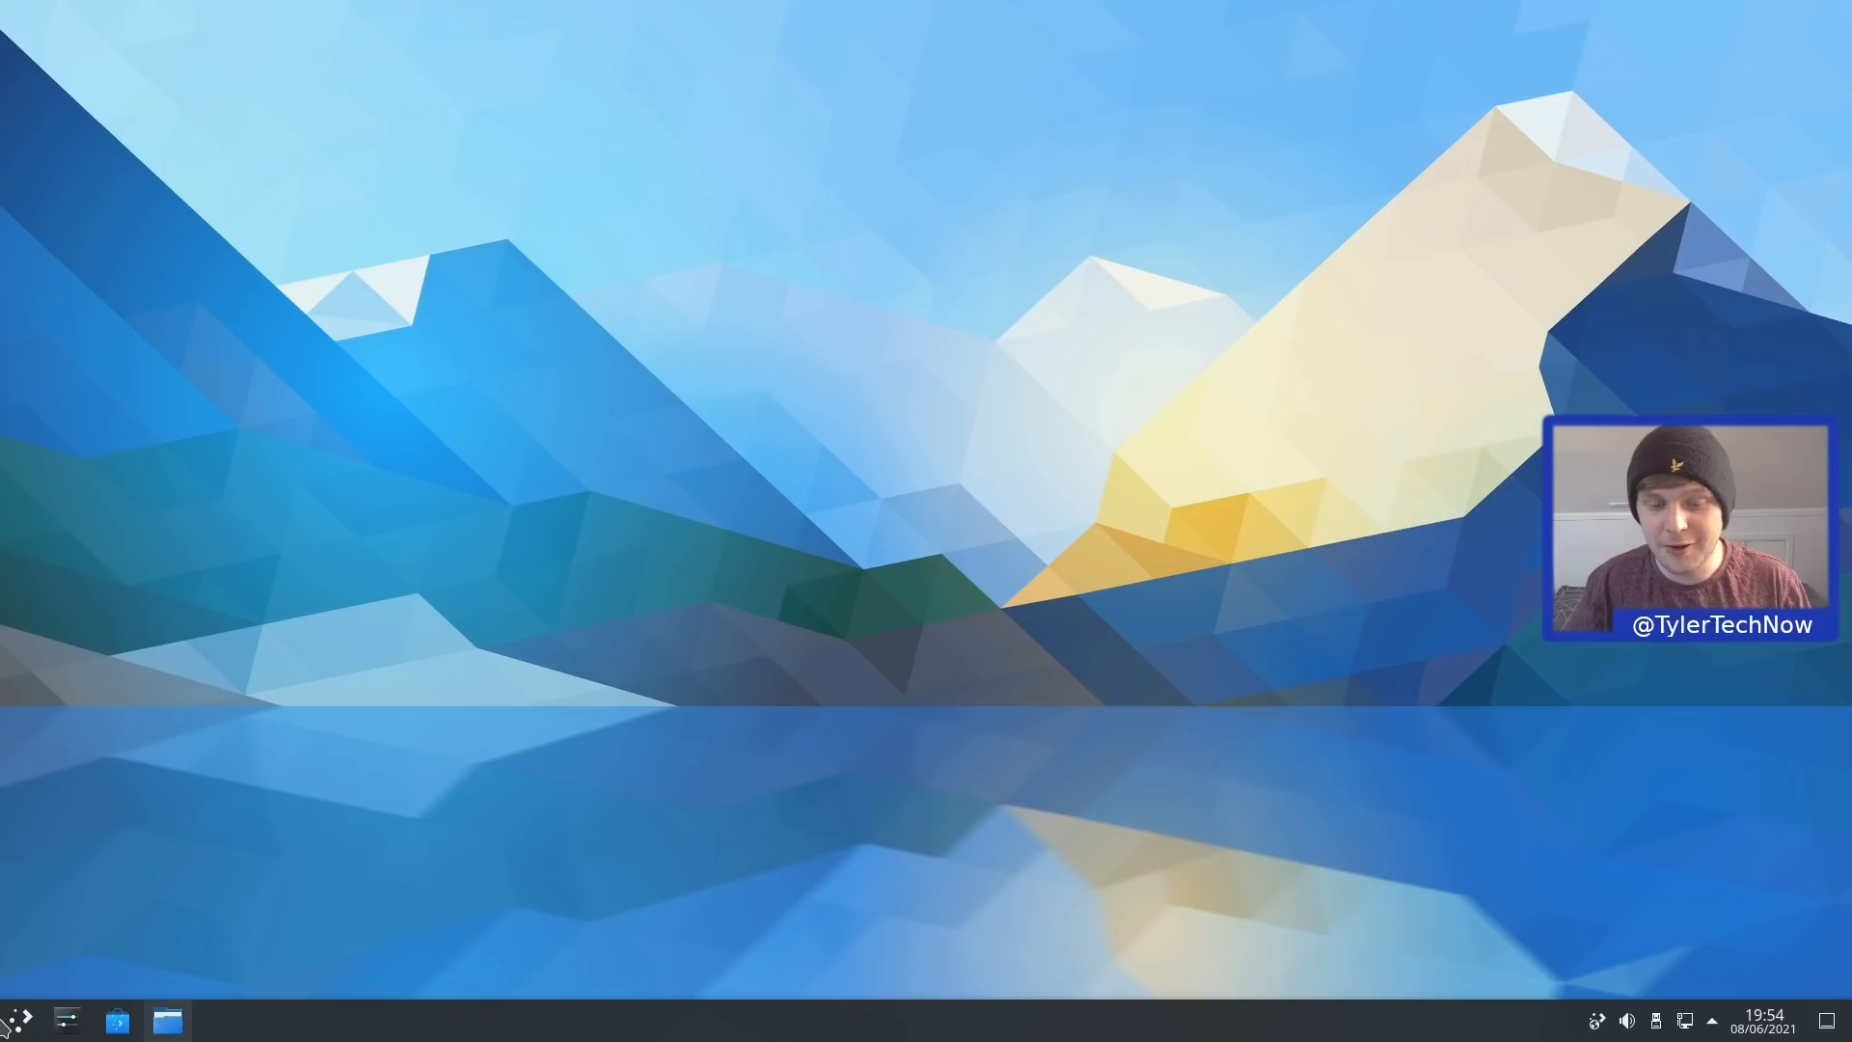
# Set the bottom panel's opacity to Opaque instead of Adaptive via More Options
pyautogui.click(1760, 942)
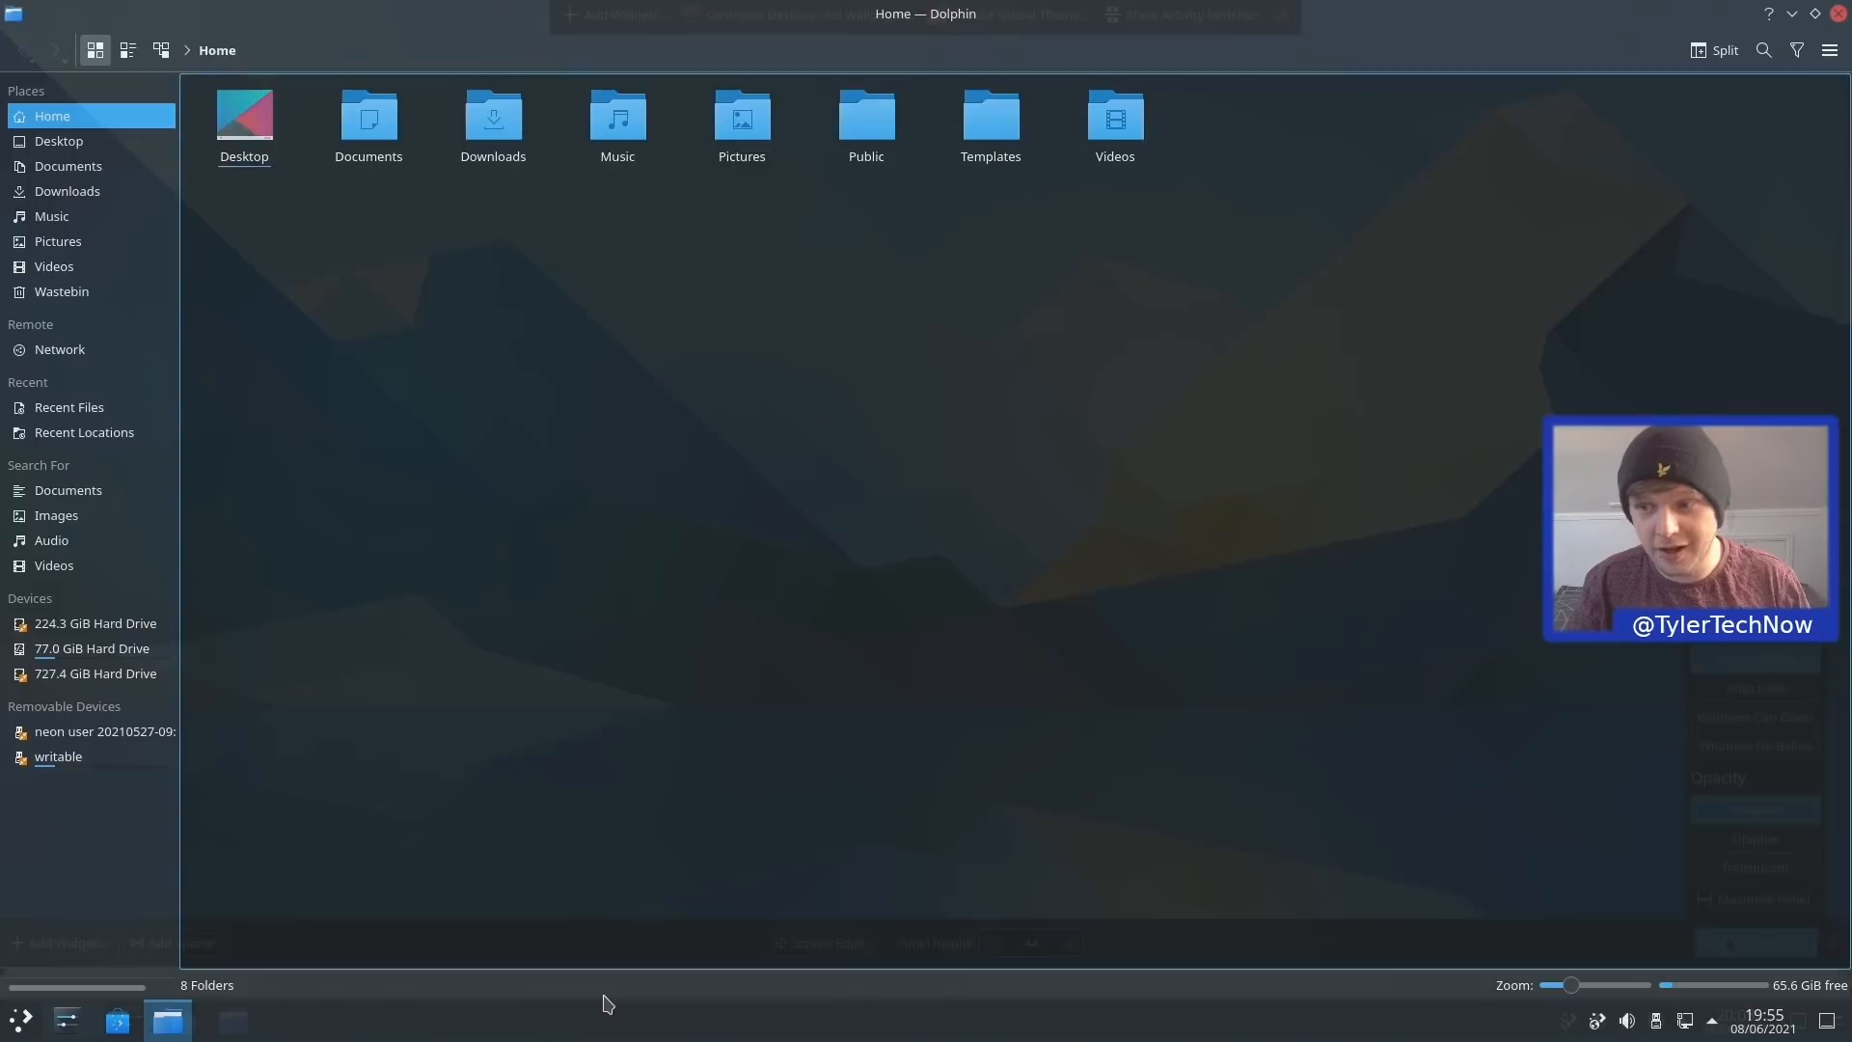
pyautogui.click(1762, 941)
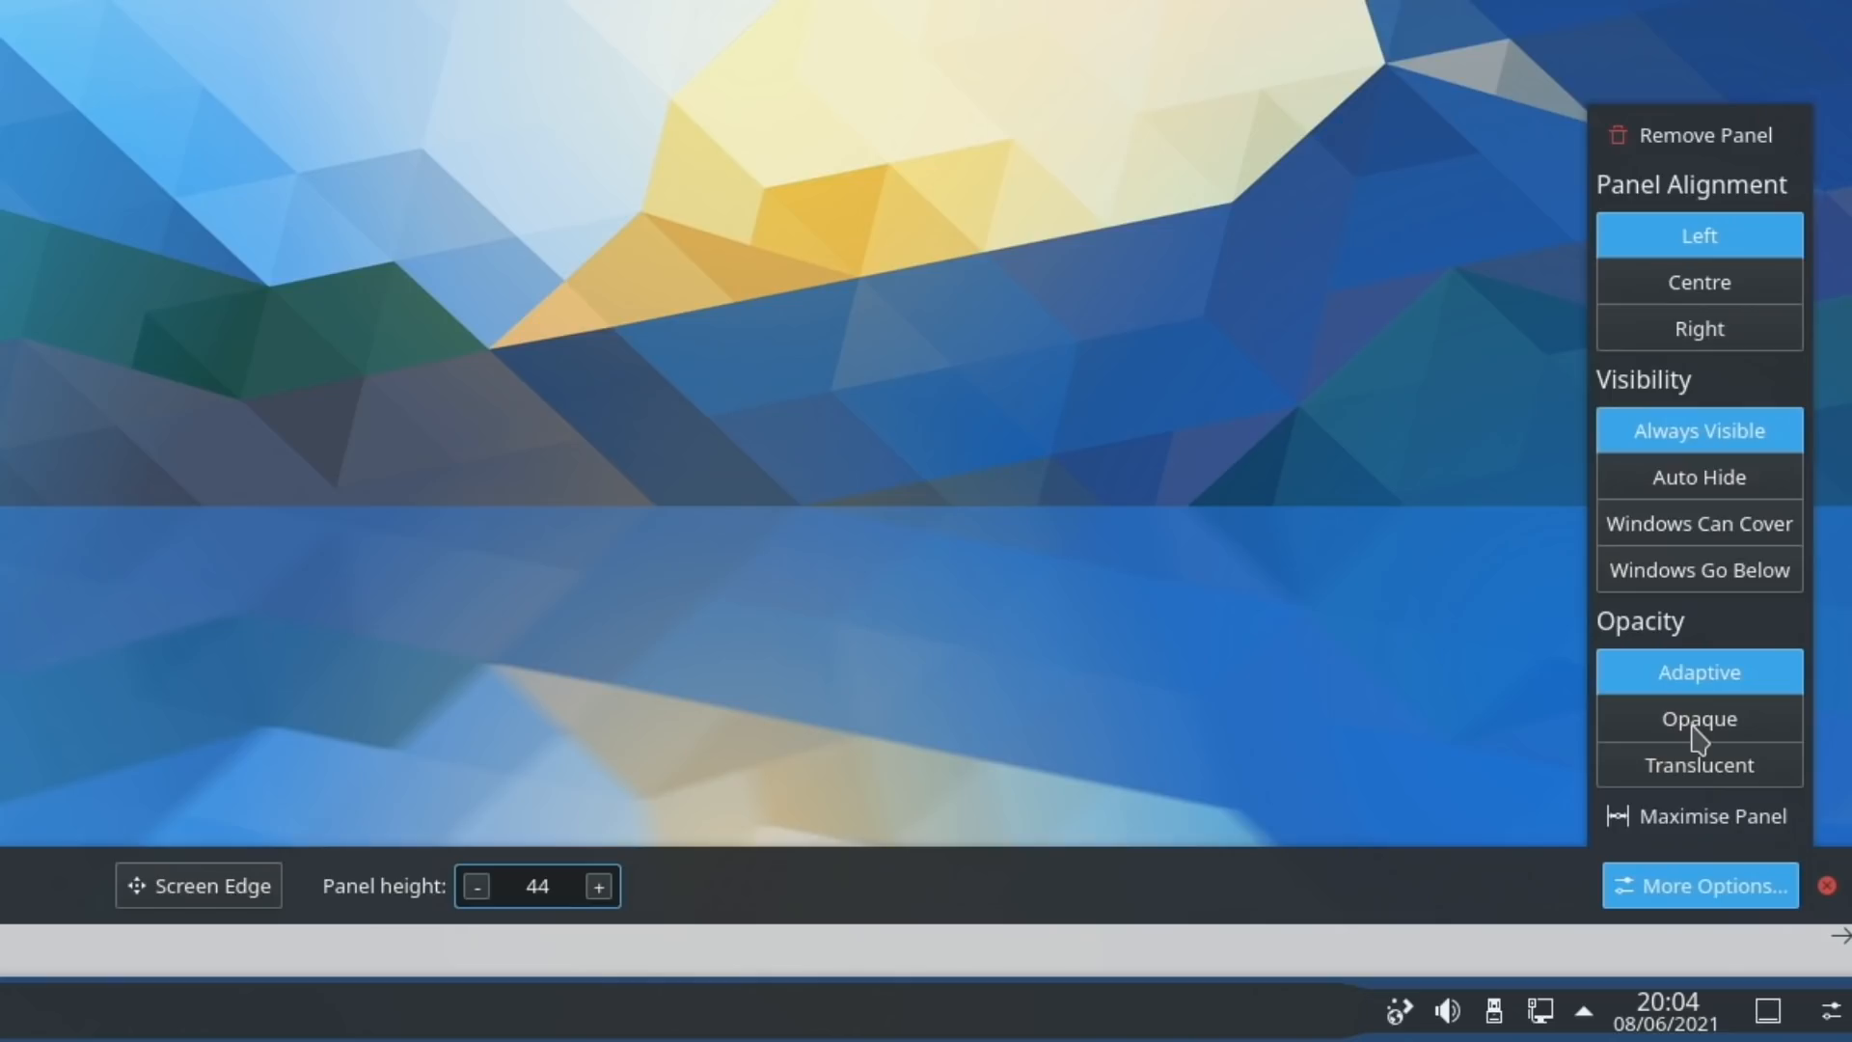
pyautogui.click(1698, 718)
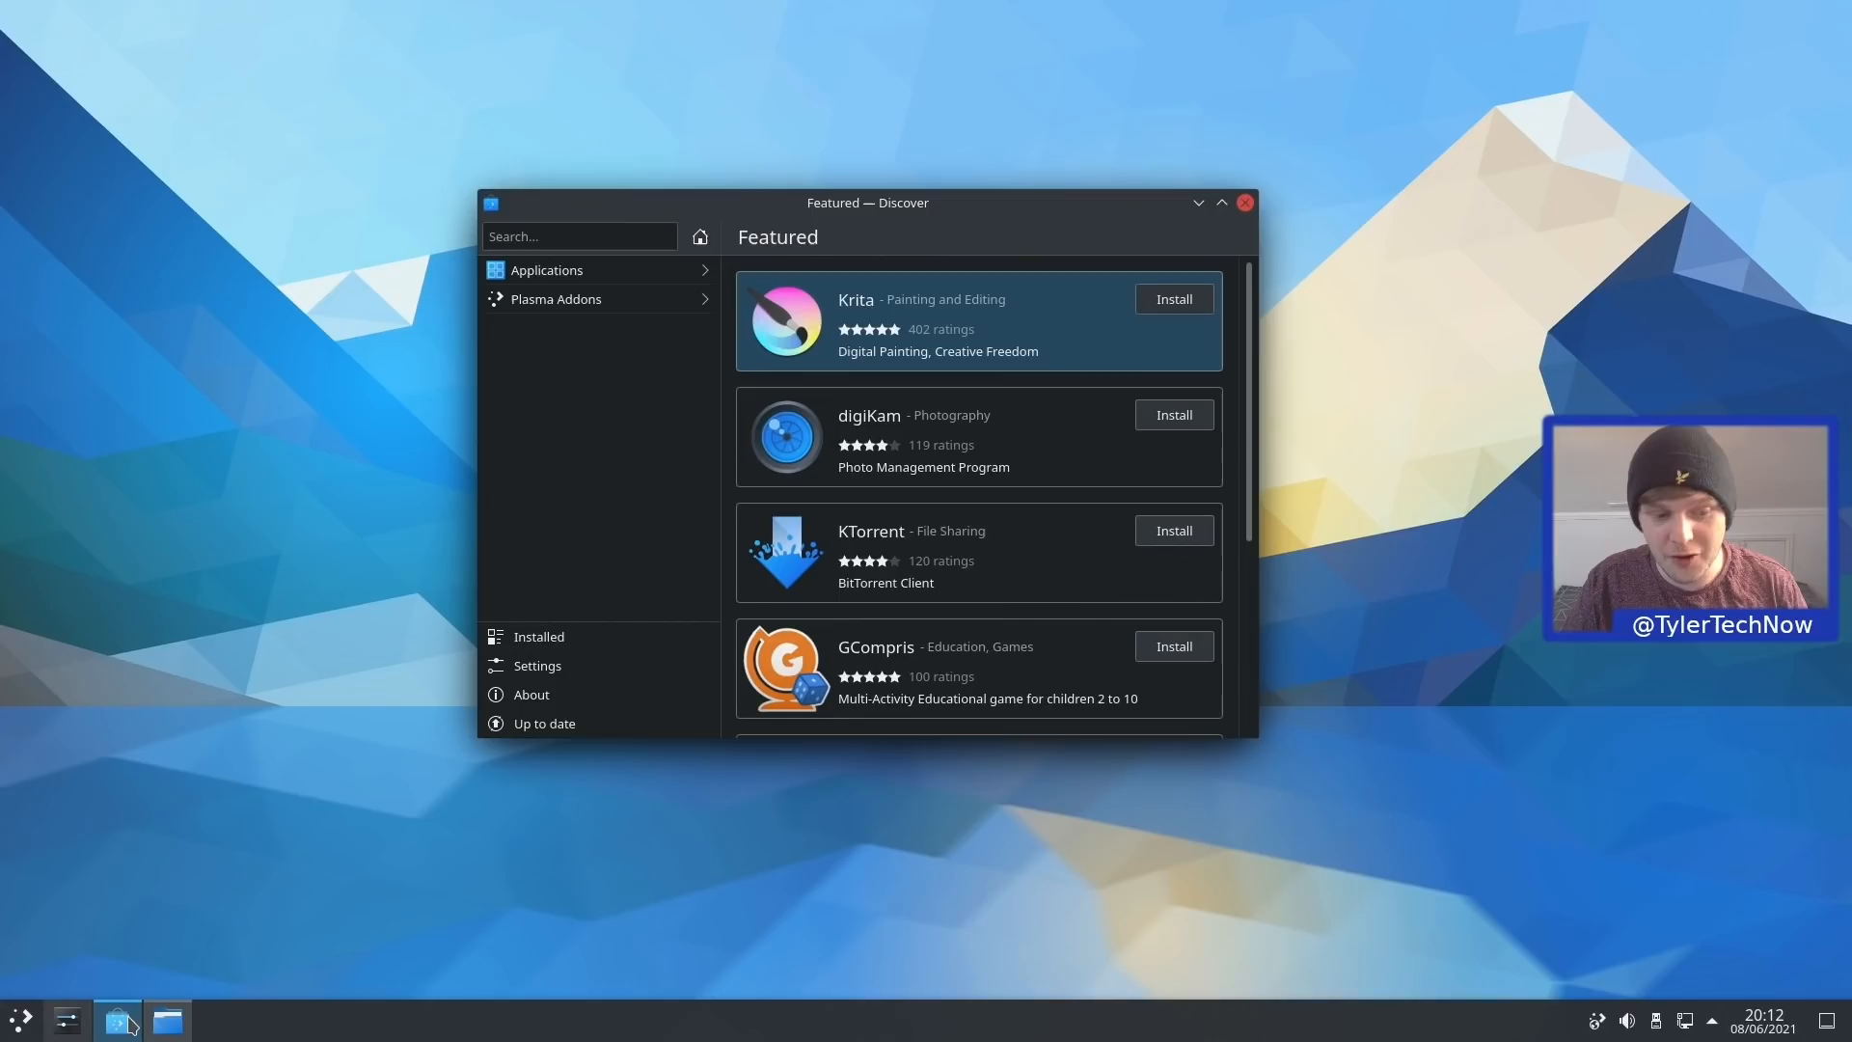
pyautogui.moveTo(116, 1019)
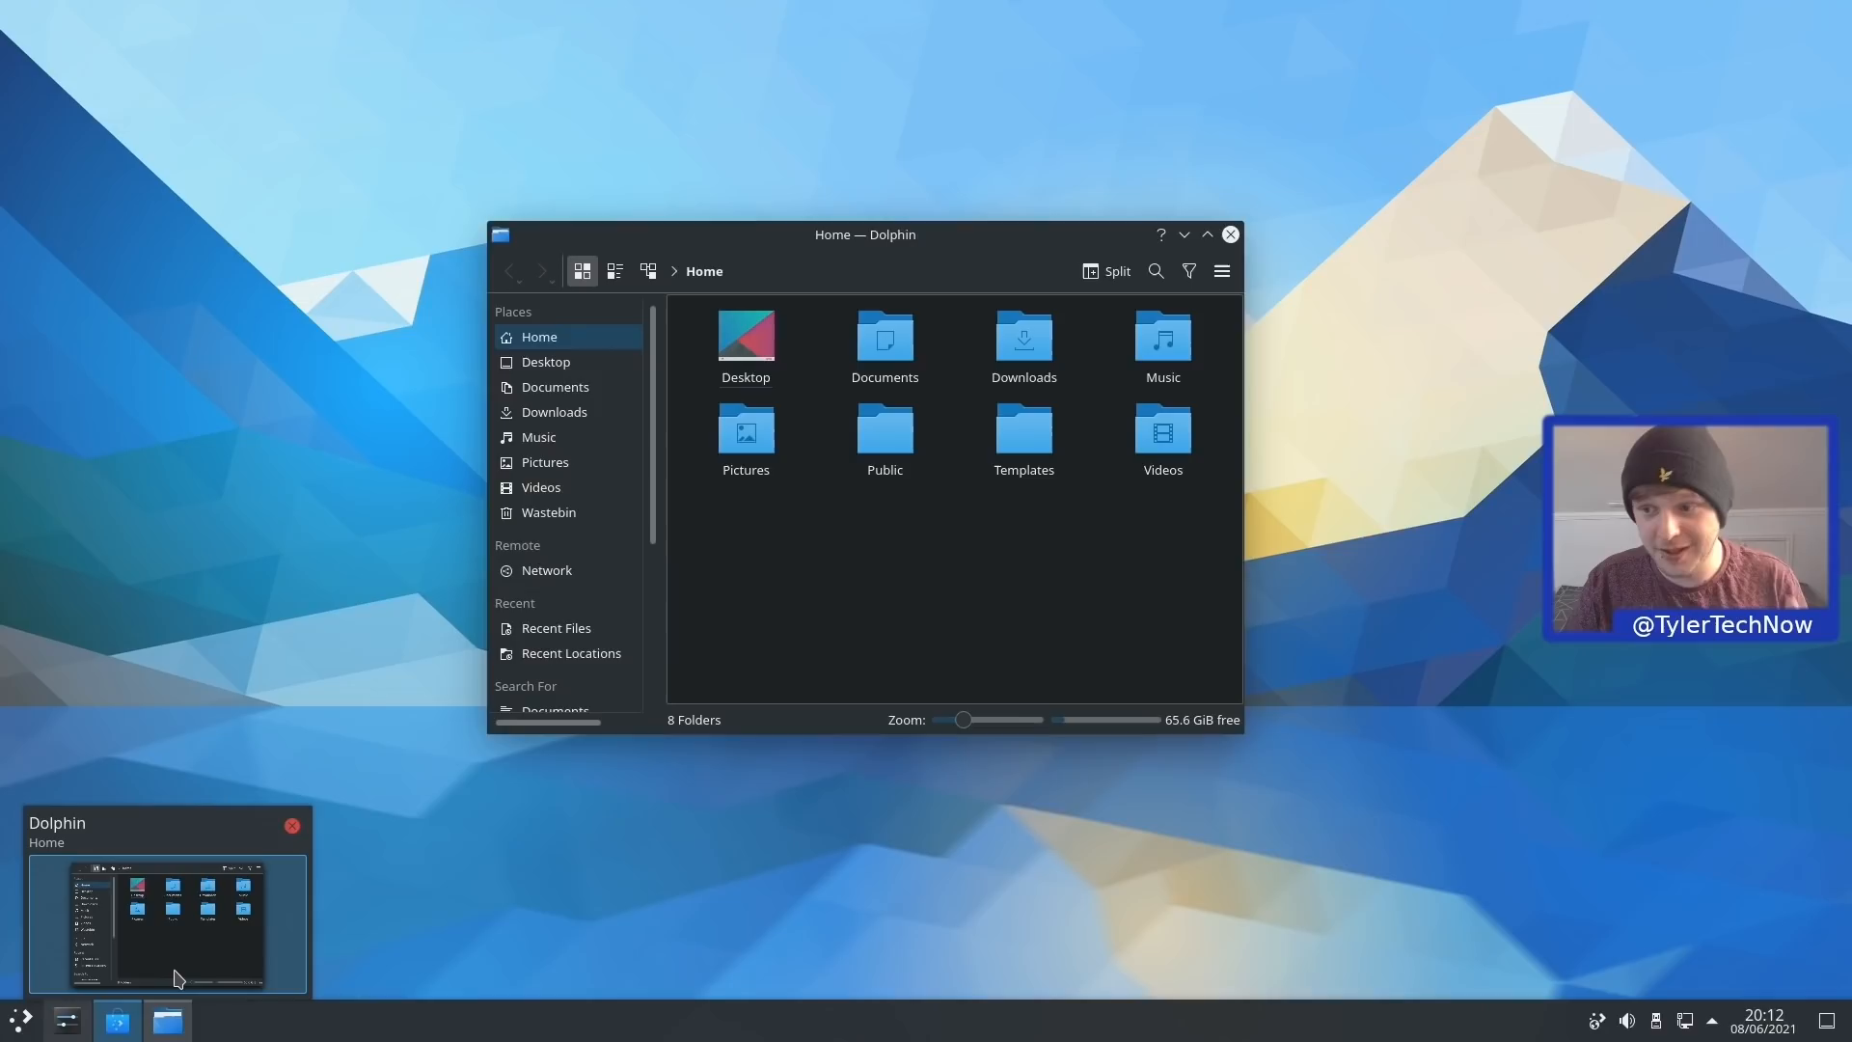
# Bring the Dolphin home folder window forward from the taskbar
pyautogui.click(114, 1018)
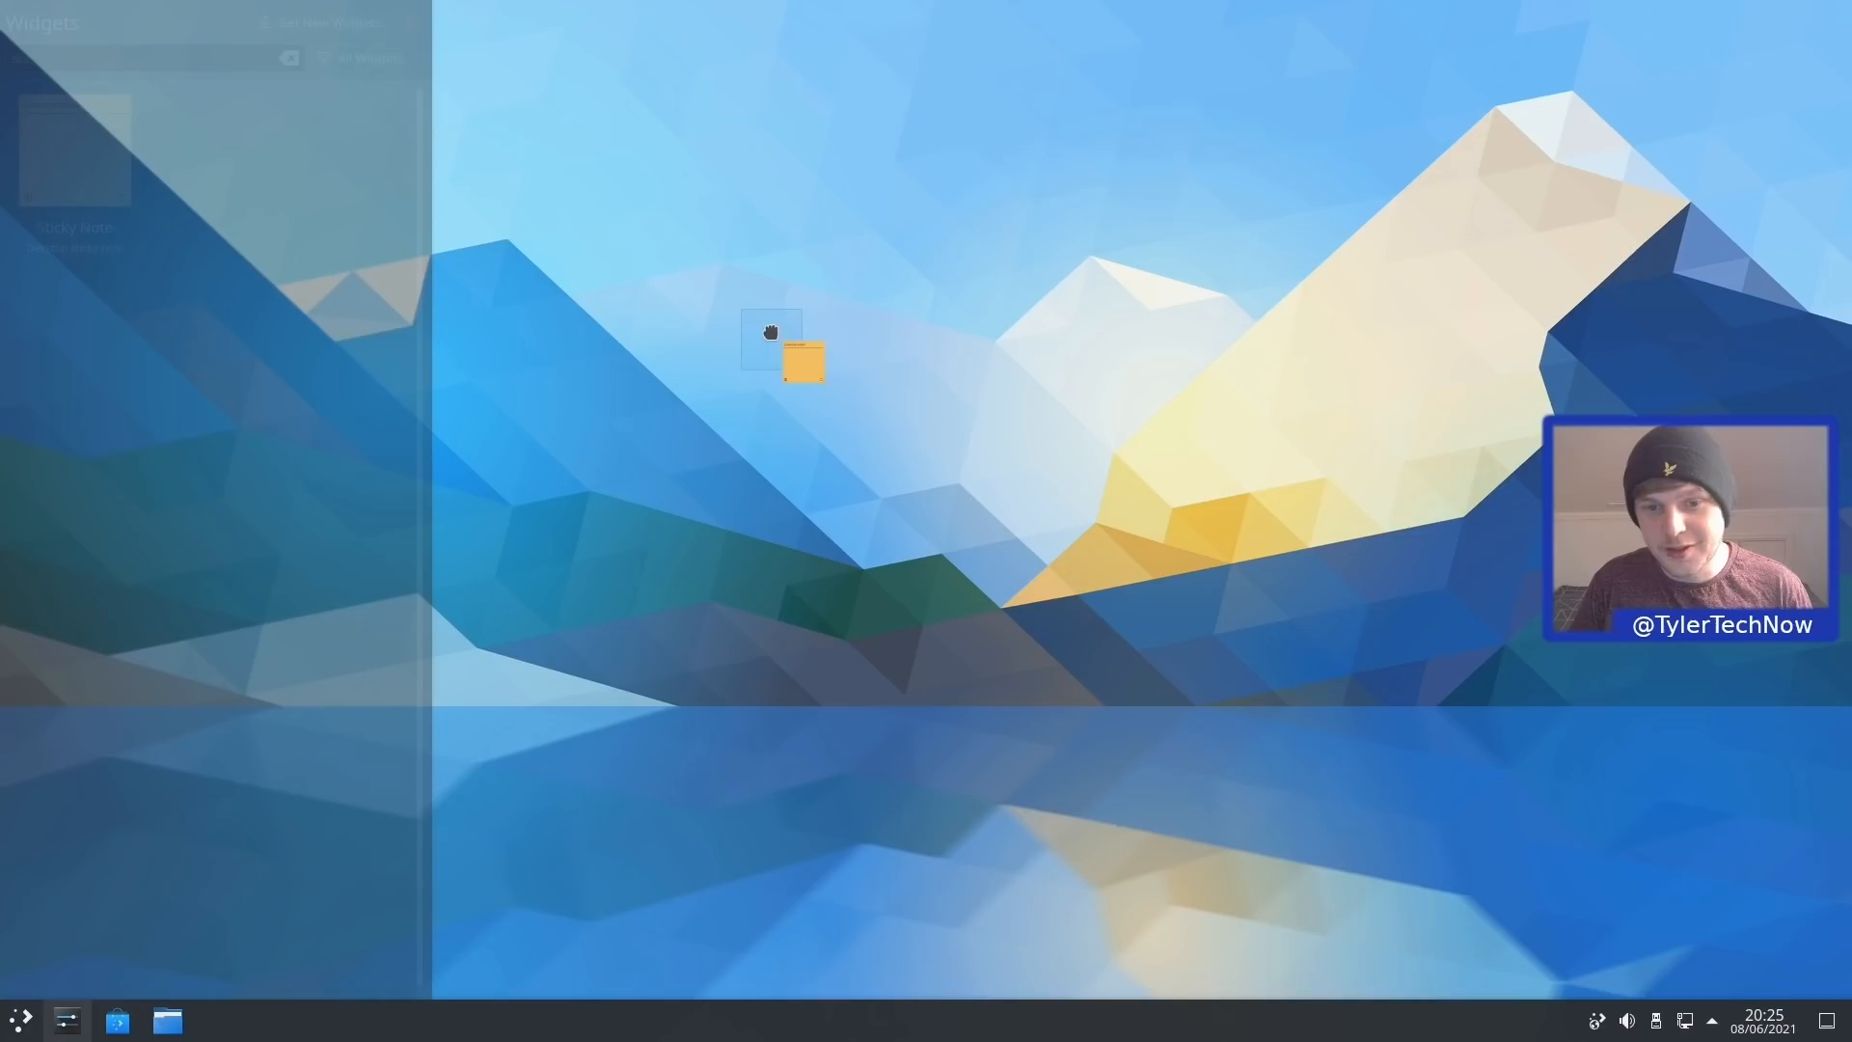
# Fill the new sticky note with 'Testing sticky notes text size' and place it on the desktop
pyautogui.write('Testing sticky notes text size')
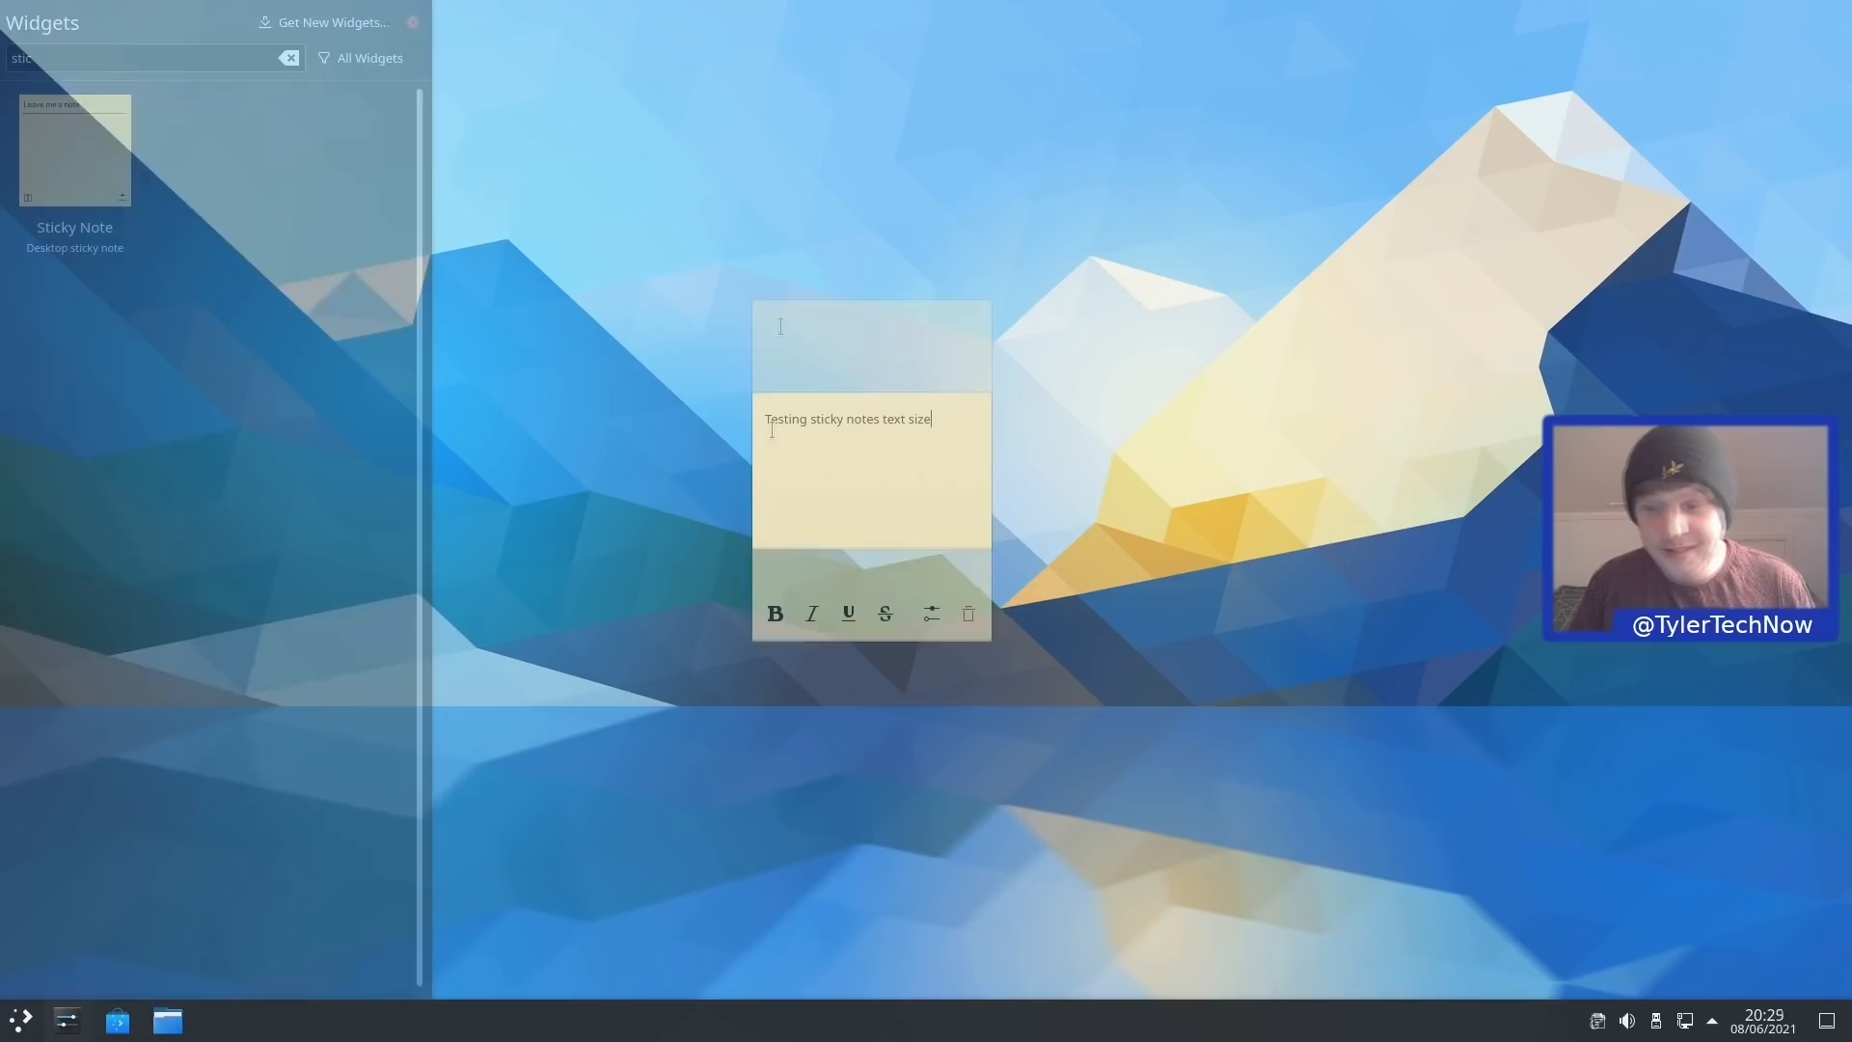
pyautogui.click(932, 614)
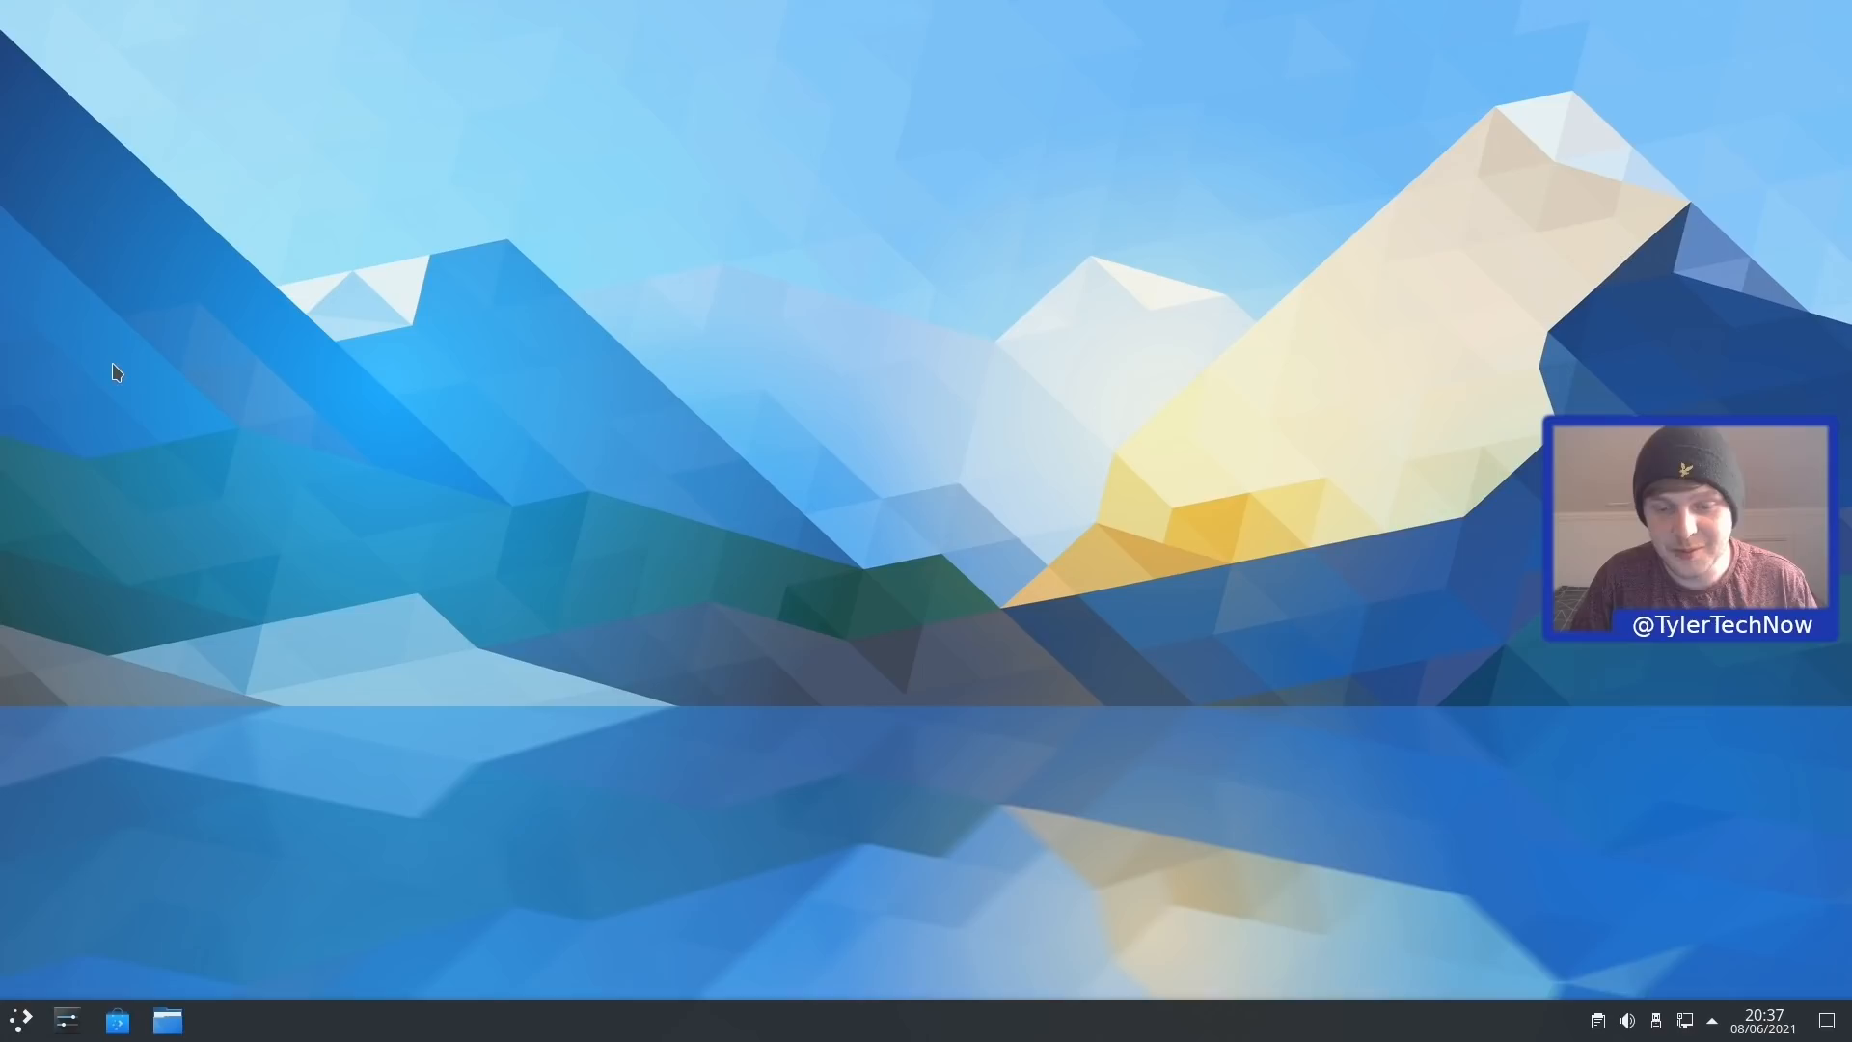
# Check the clipboard tray applet's contents from the bottom panel
pyautogui.click(1754, 1018)
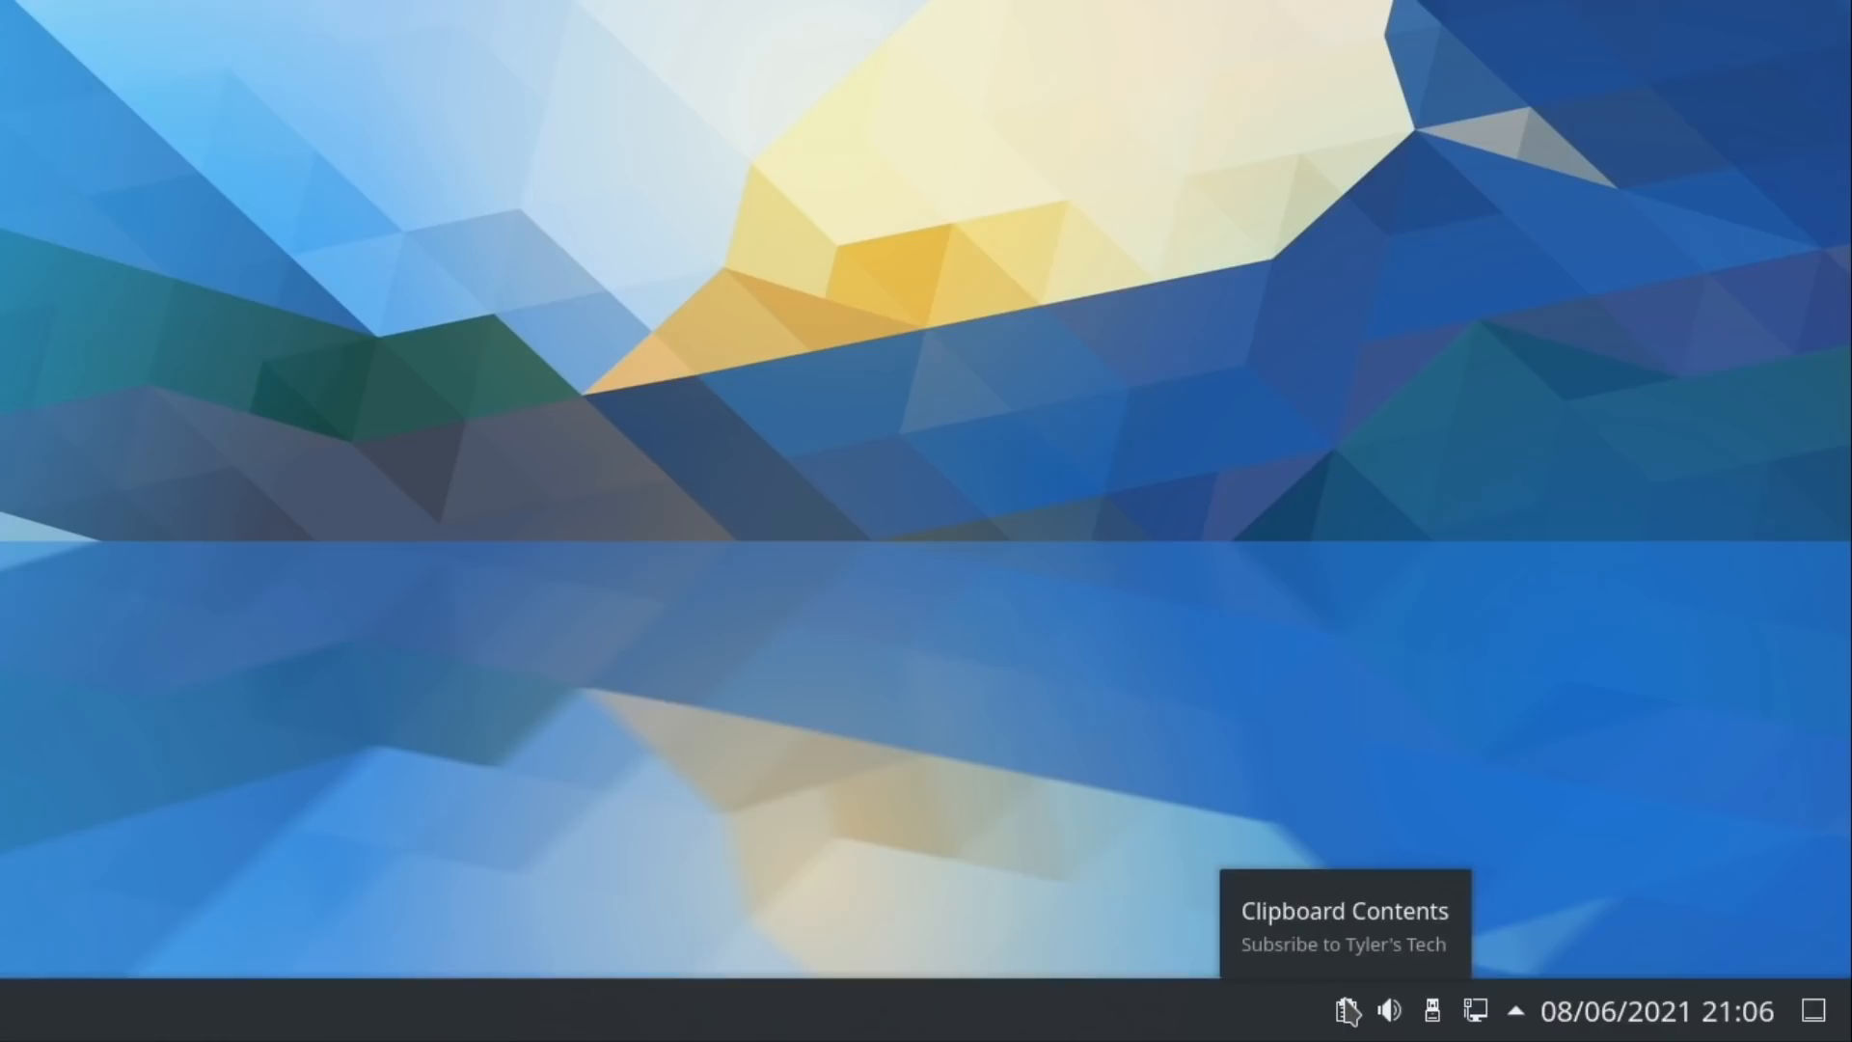
pyautogui.click(1389, 1011)
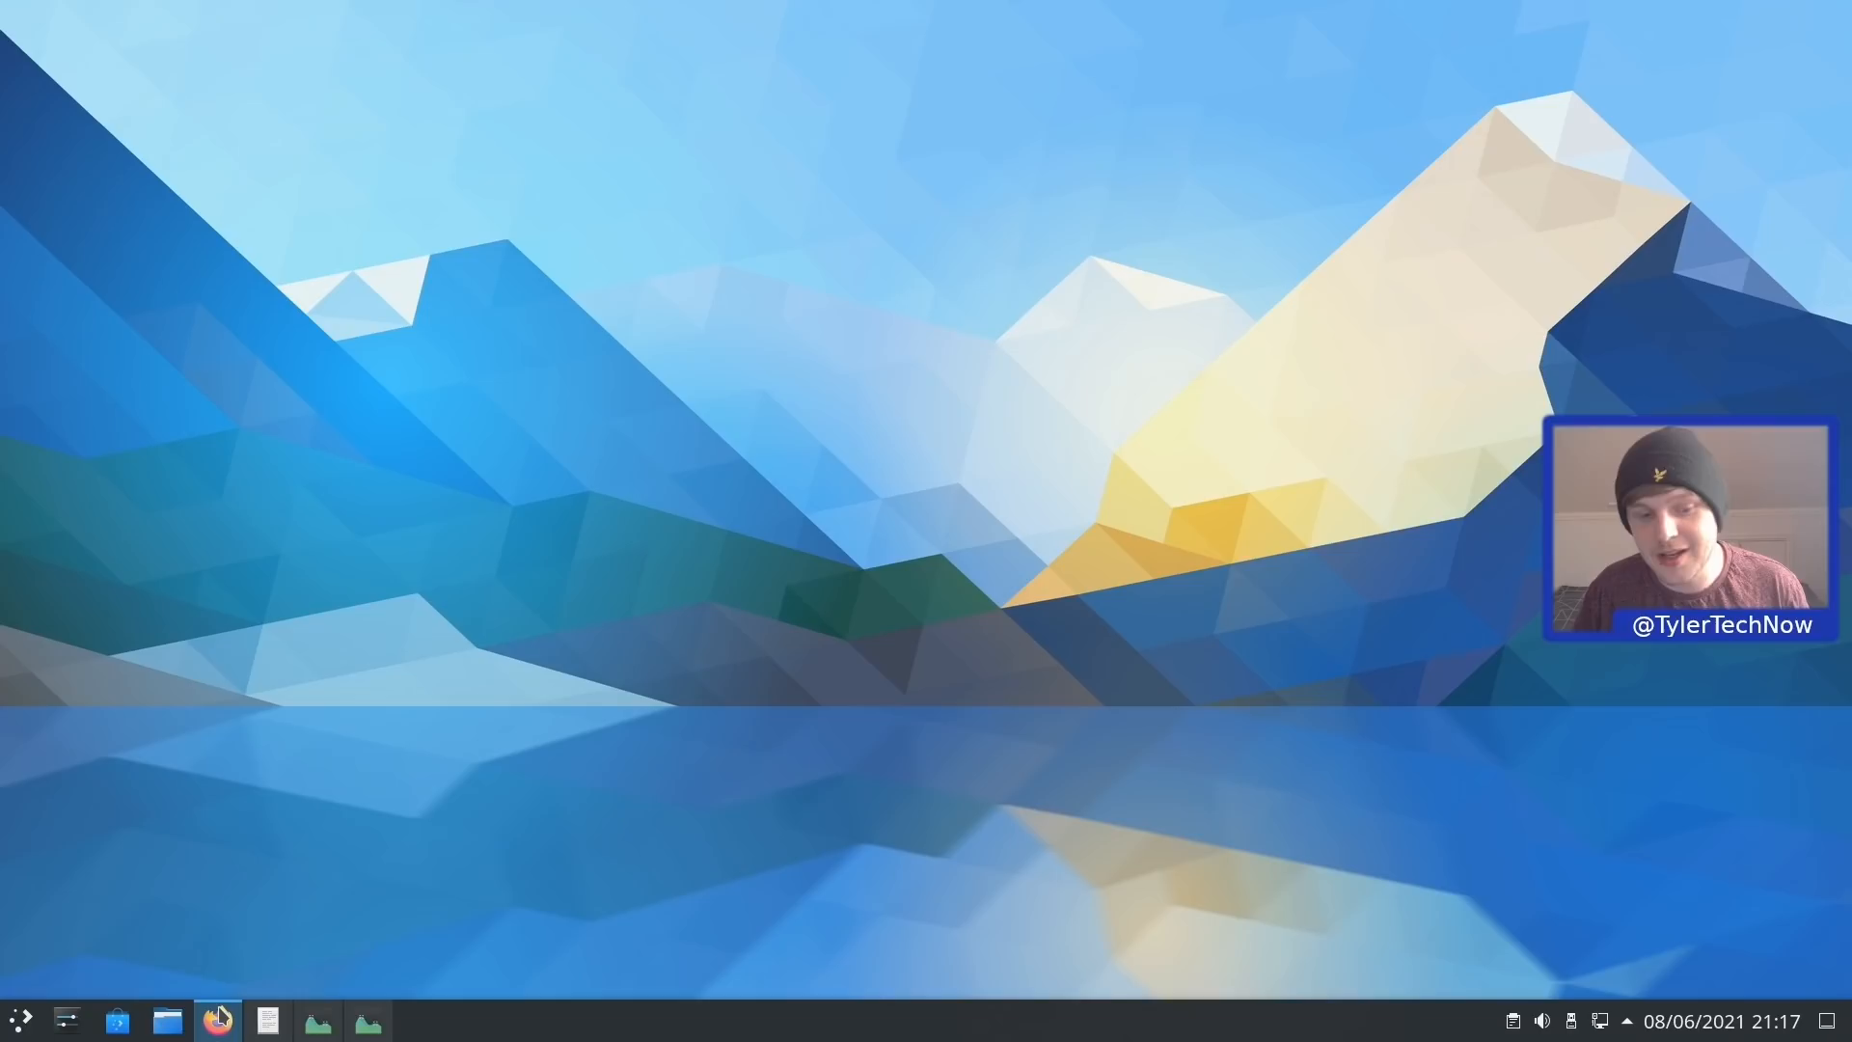
# Launch Plasma System Monitor and show its Applications page after Overview
pyautogui.click(366, 1019)
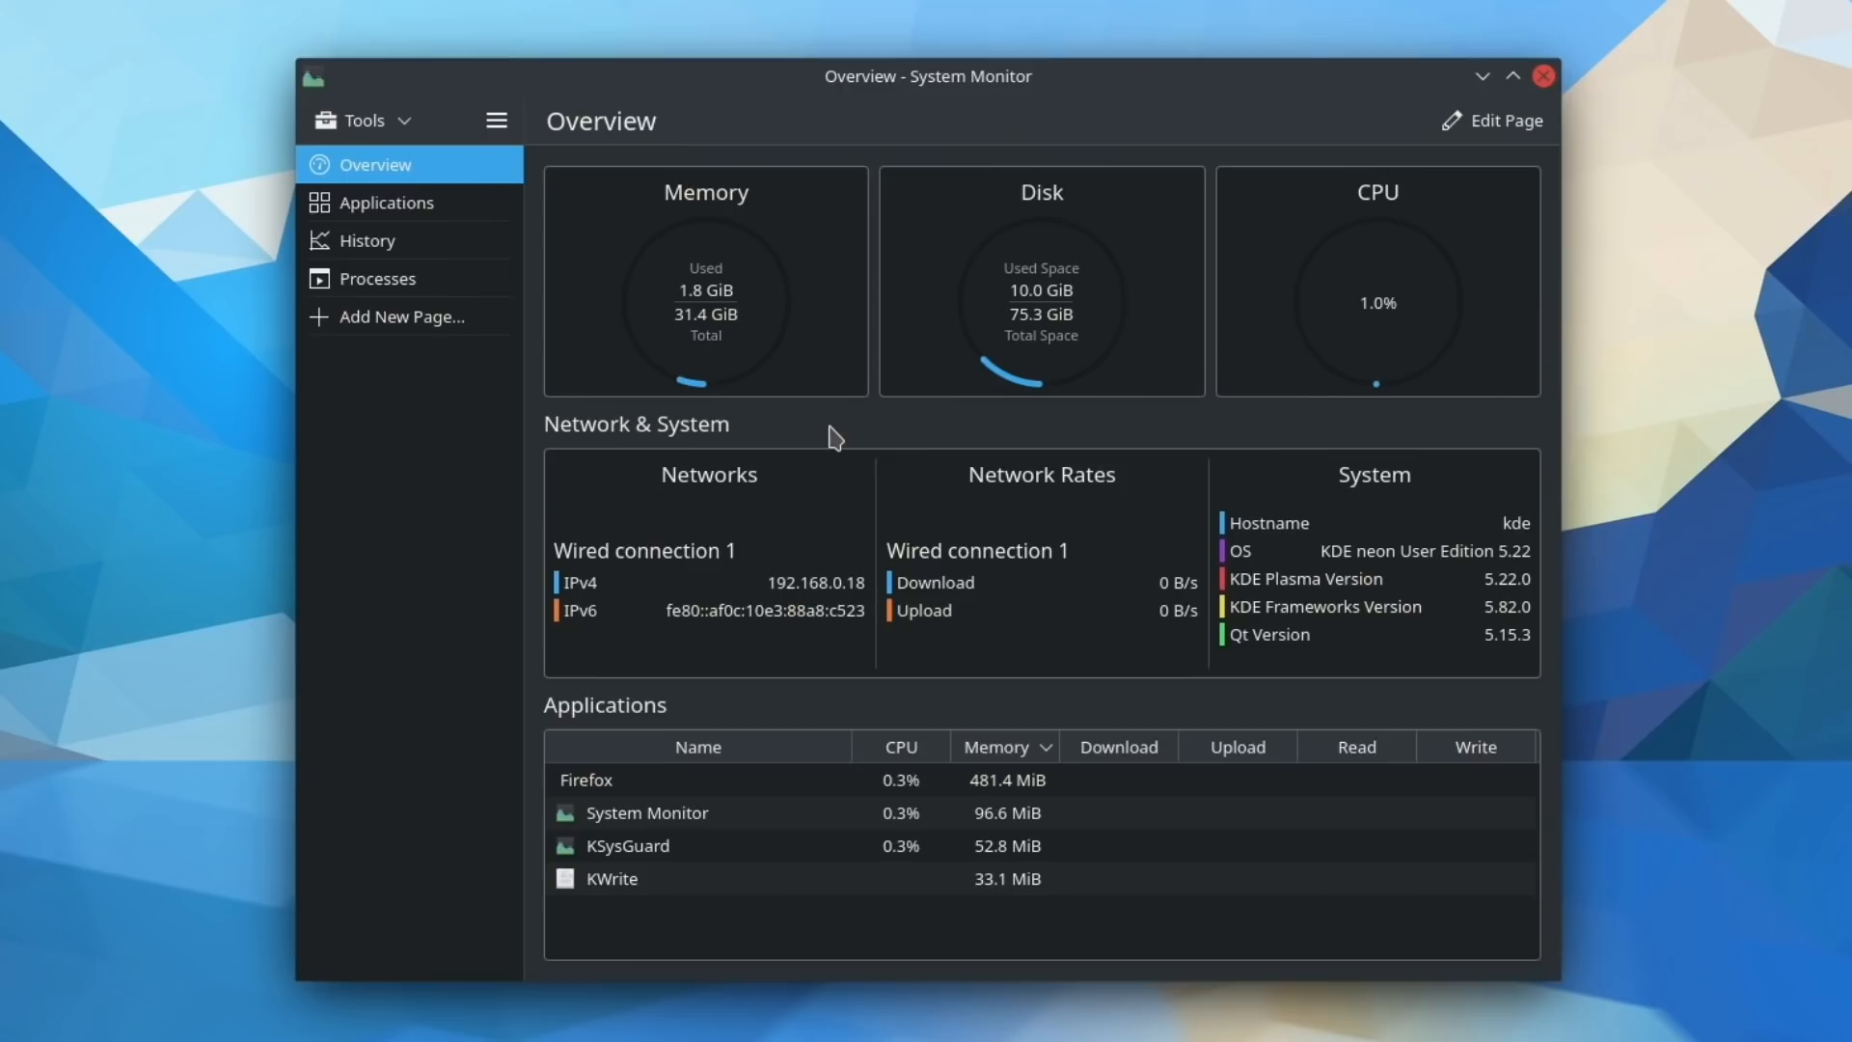
pyautogui.moveTo(612, 272)
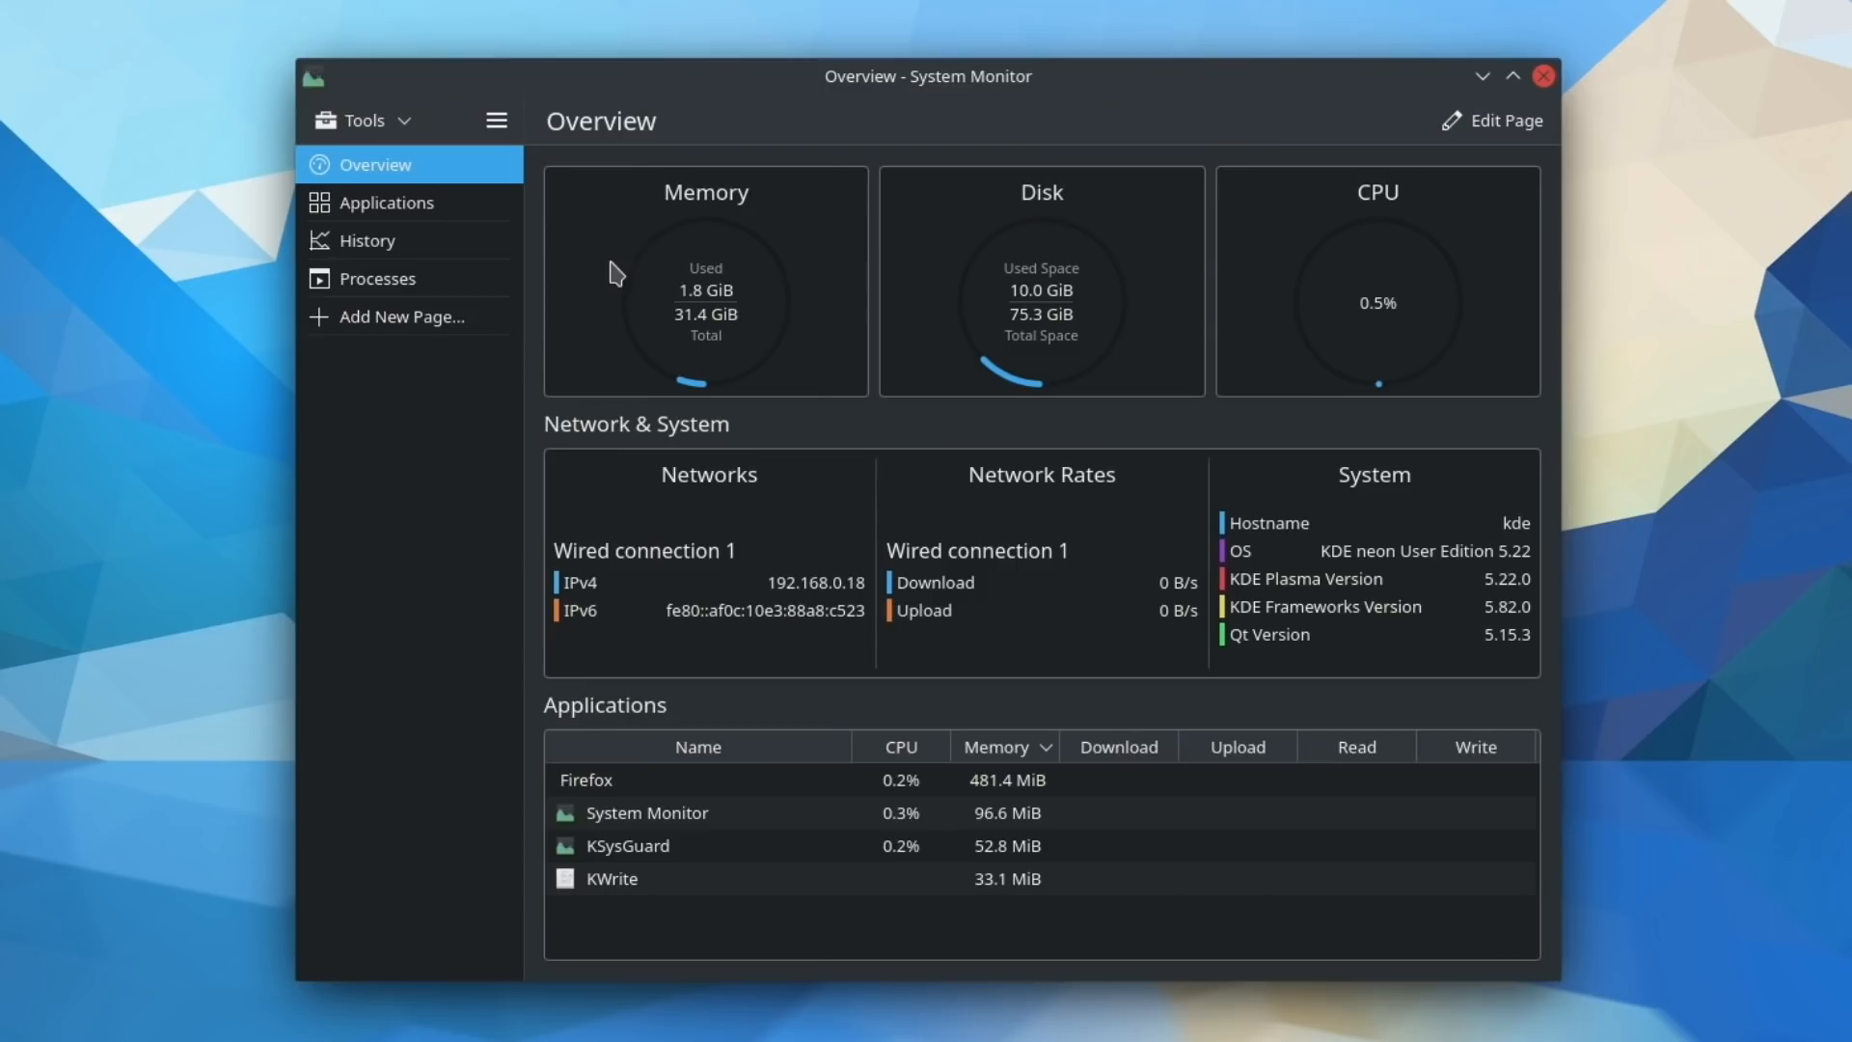
pyautogui.click(386, 203)
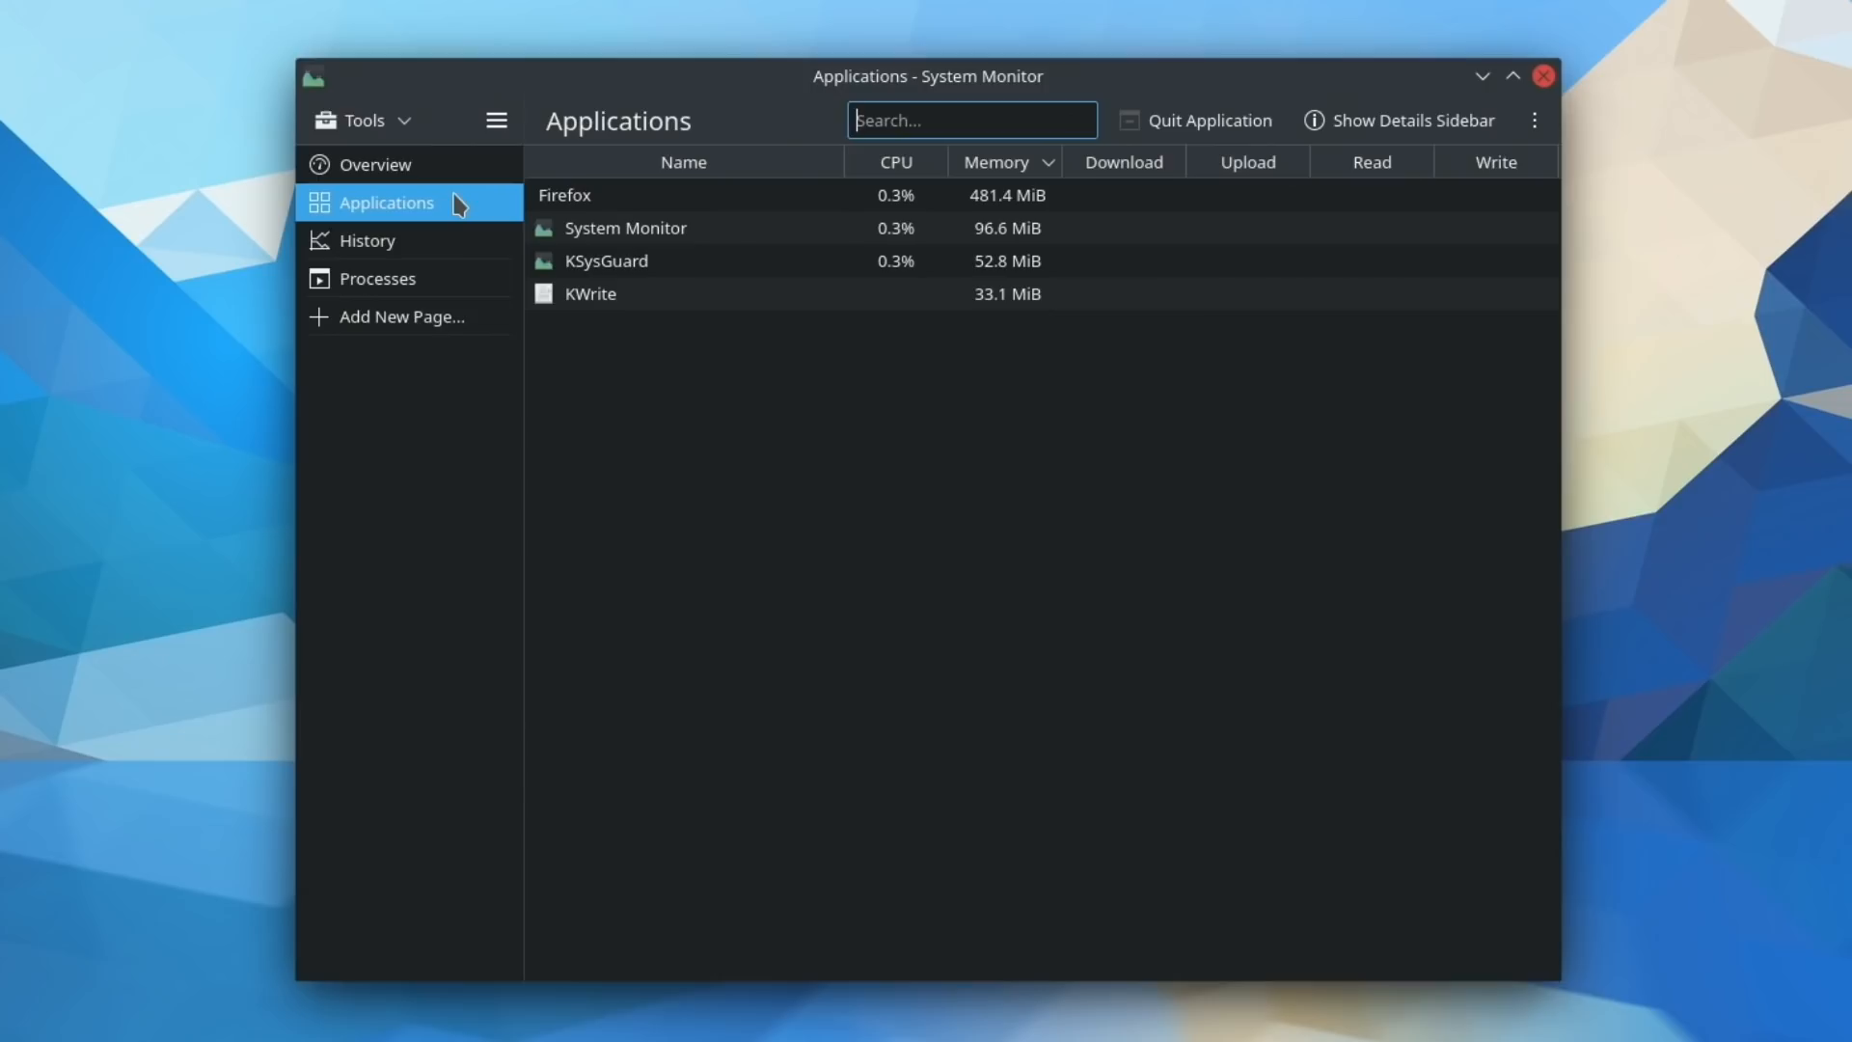
pyautogui.click(376, 278)
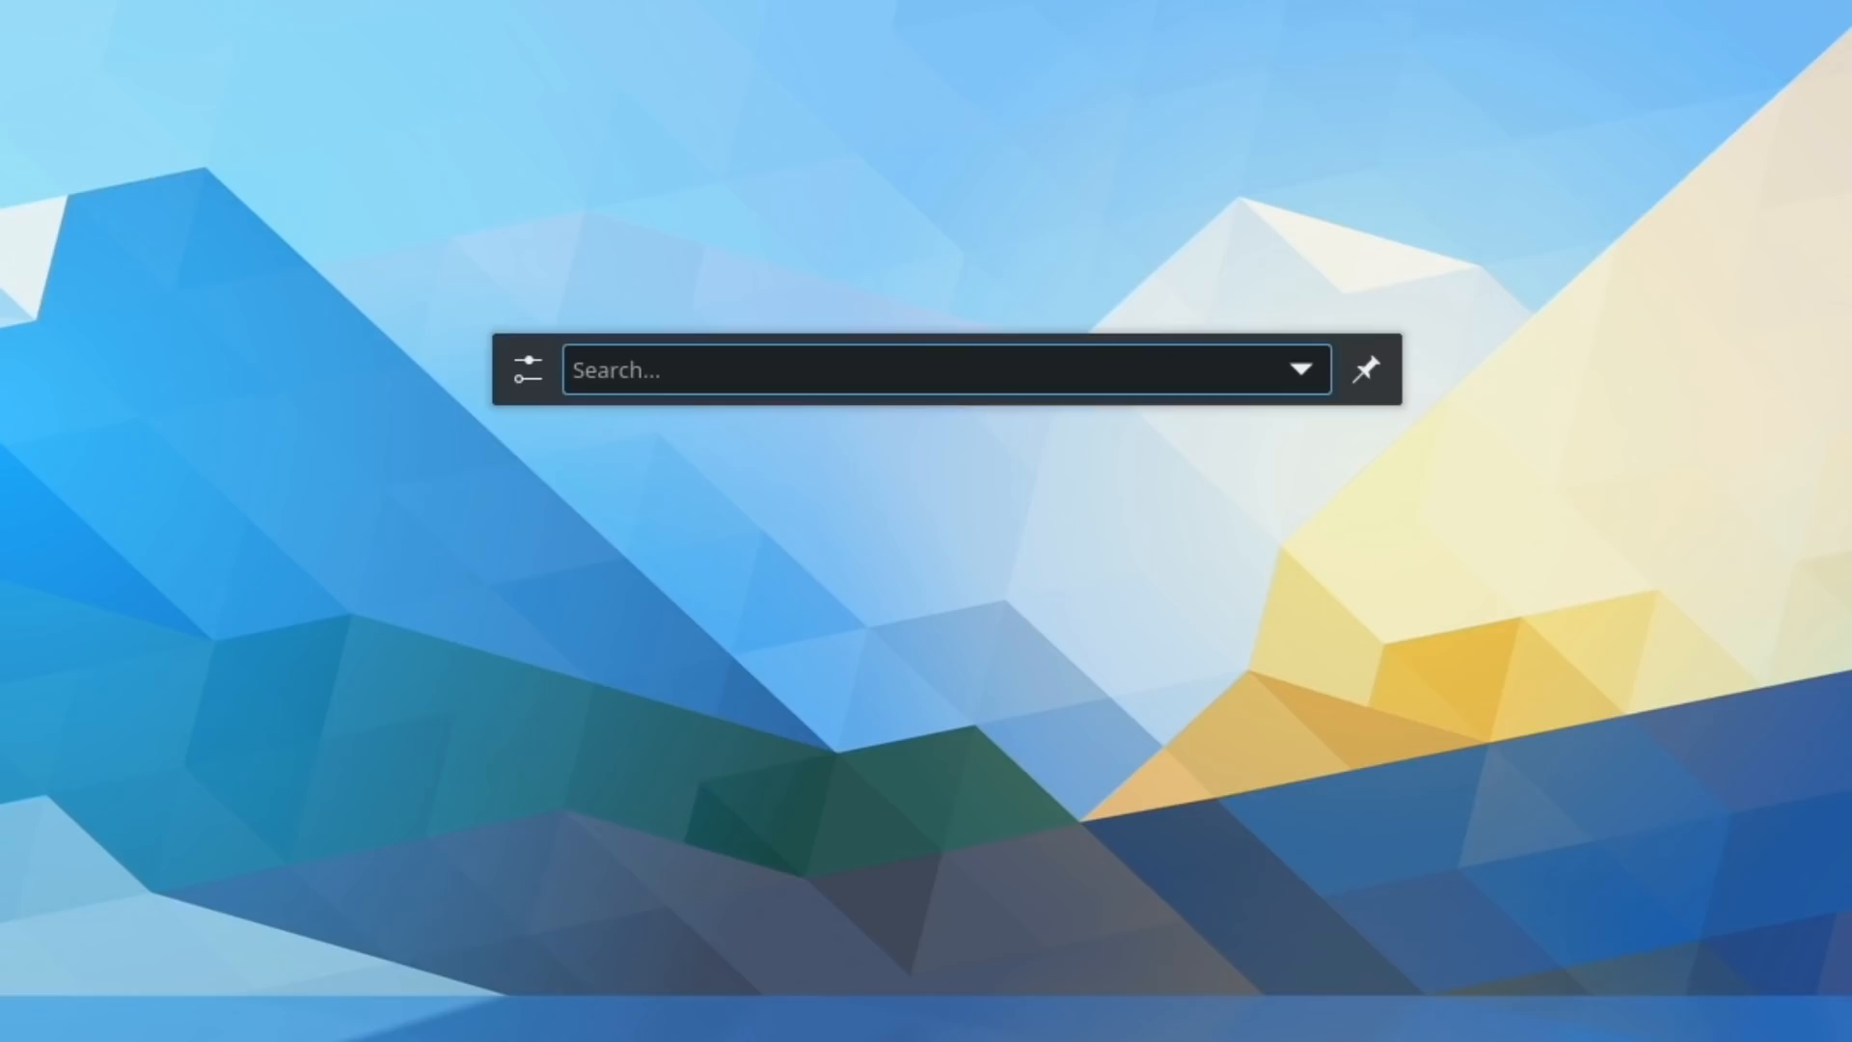
# Search KRunner for 'fire' to launch Firefox, then query 'define legend'
pyautogui.write('fire')
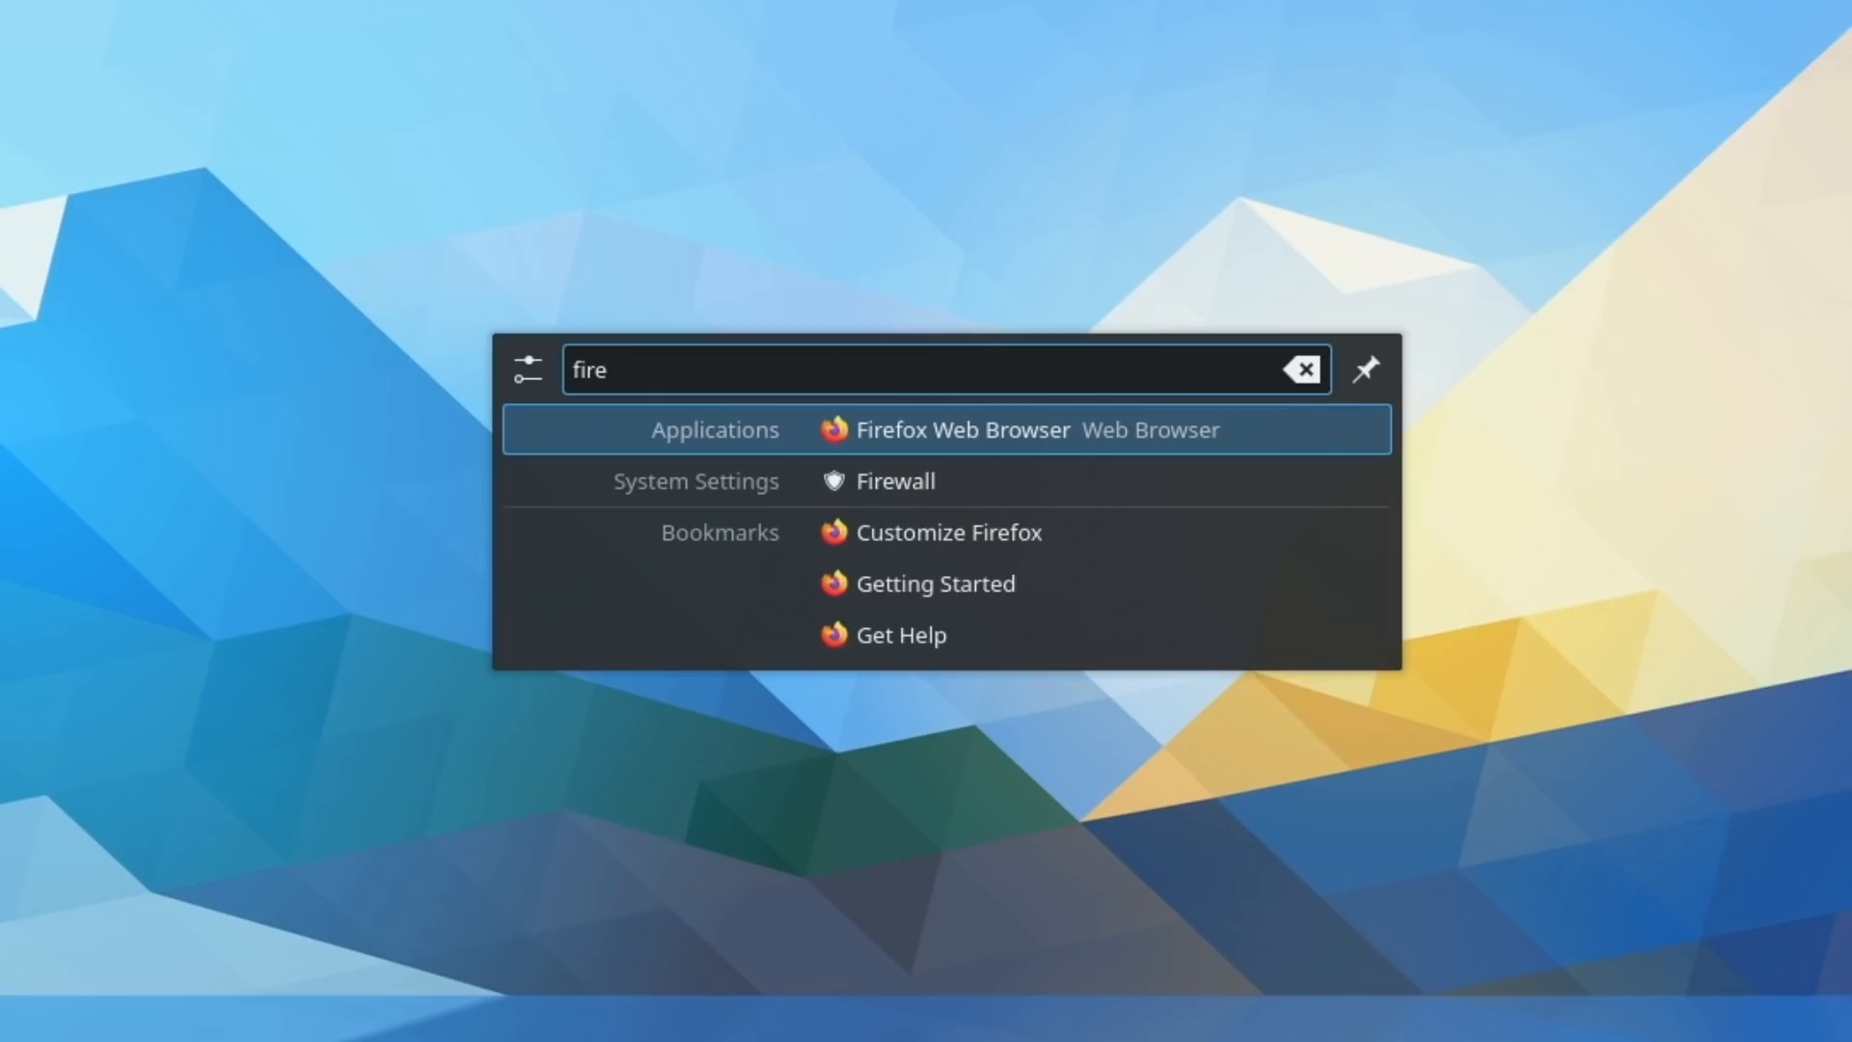
pyautogui.click(1302, 368)
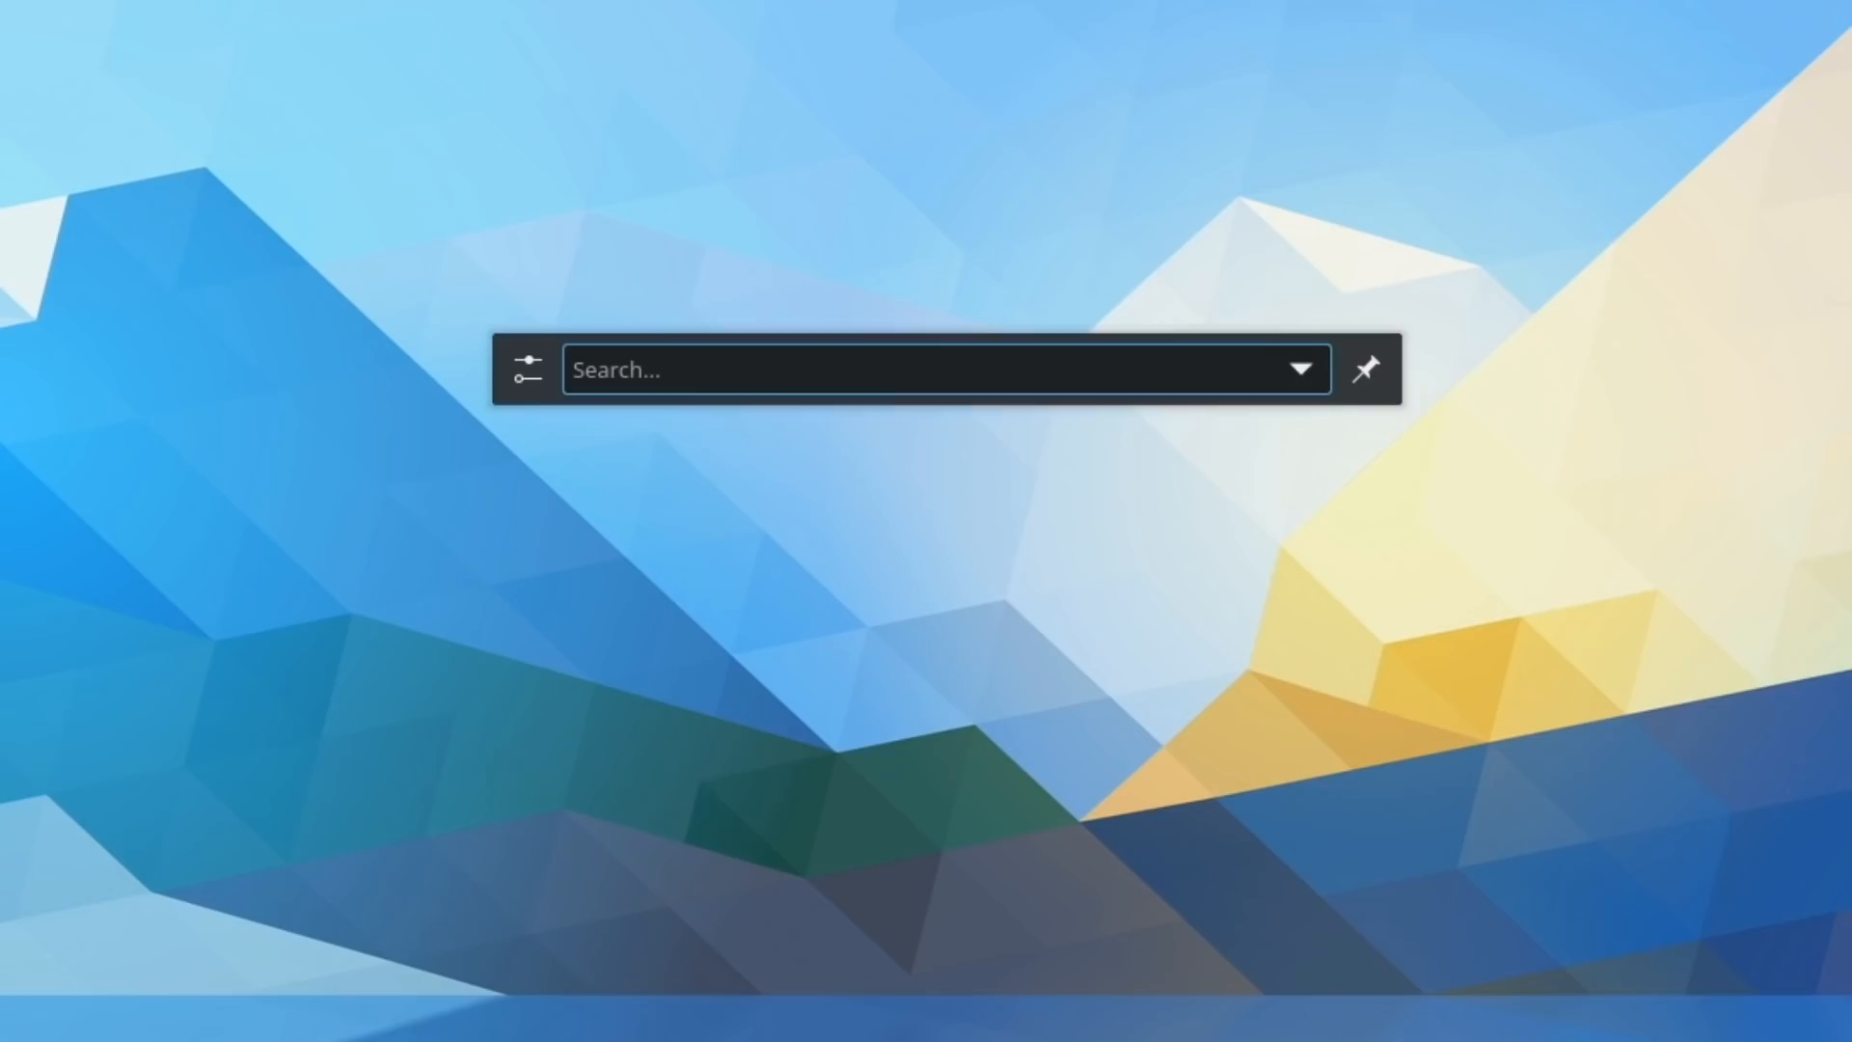
pyautogui.write('define legend')
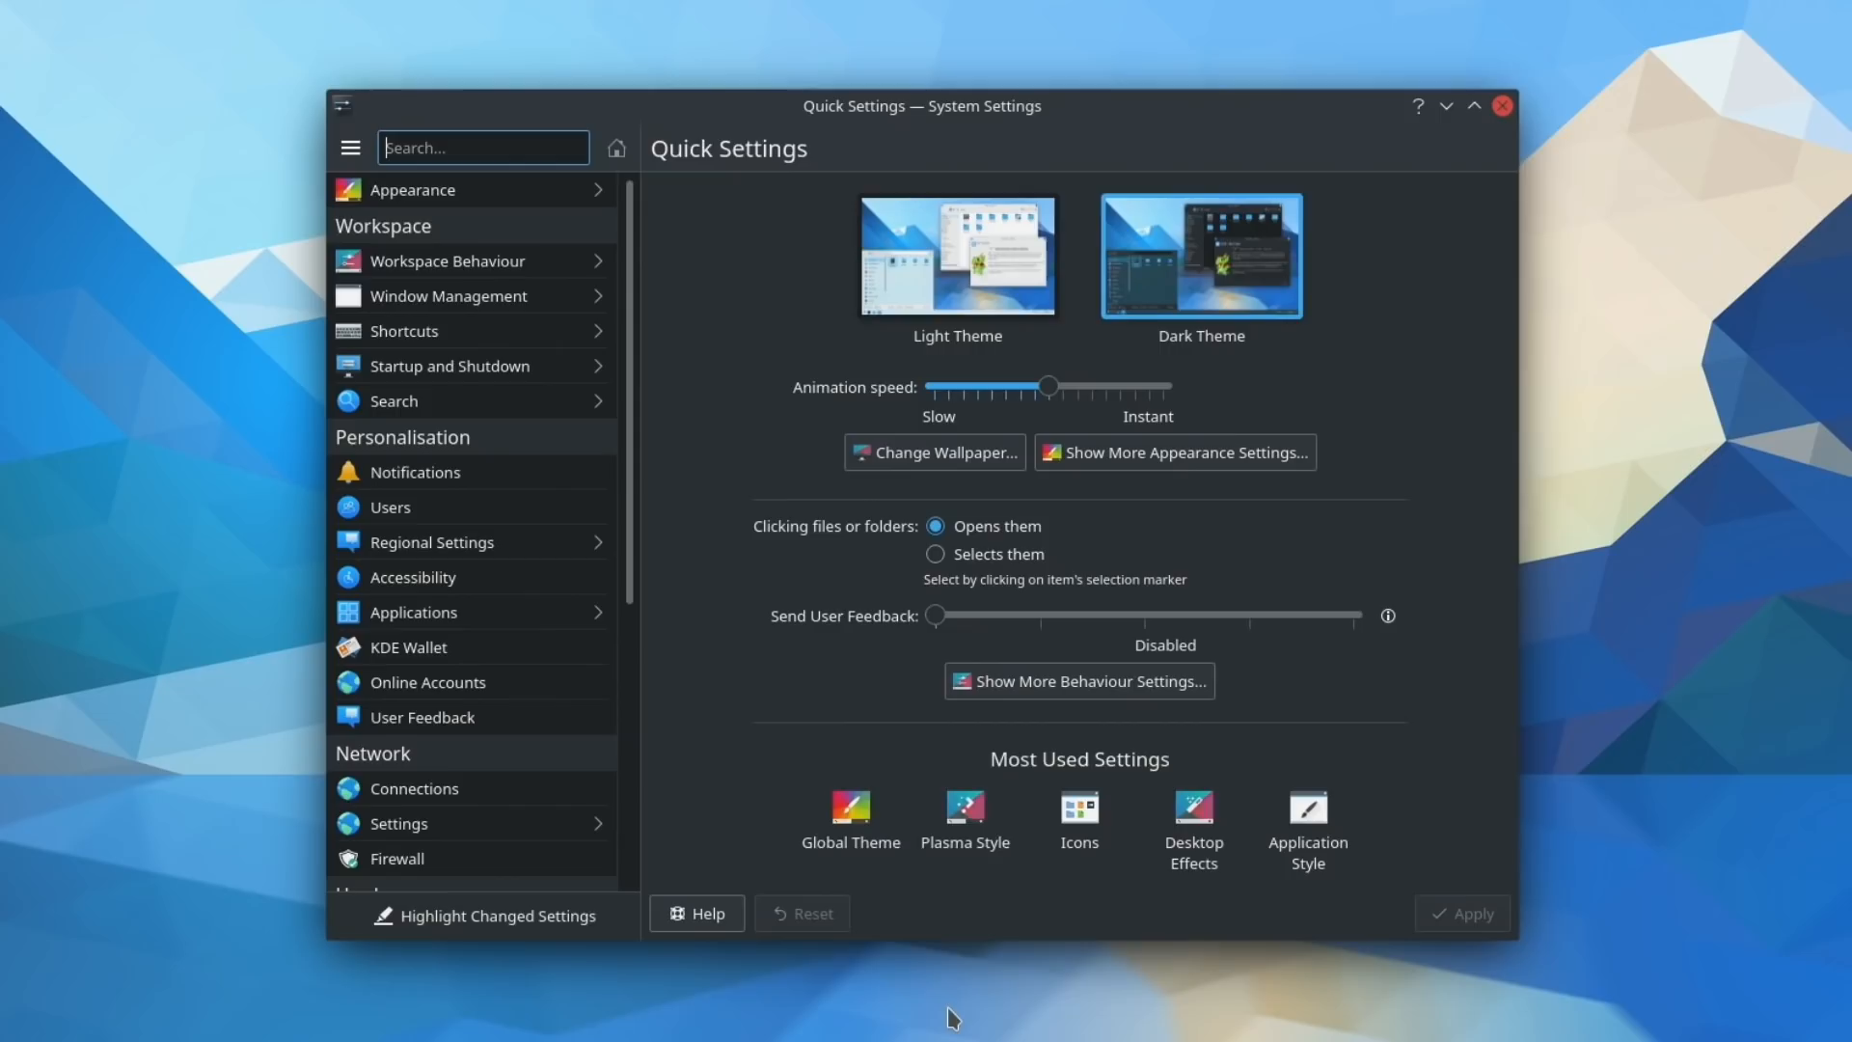
pyautogui.moveTo(990, 359)
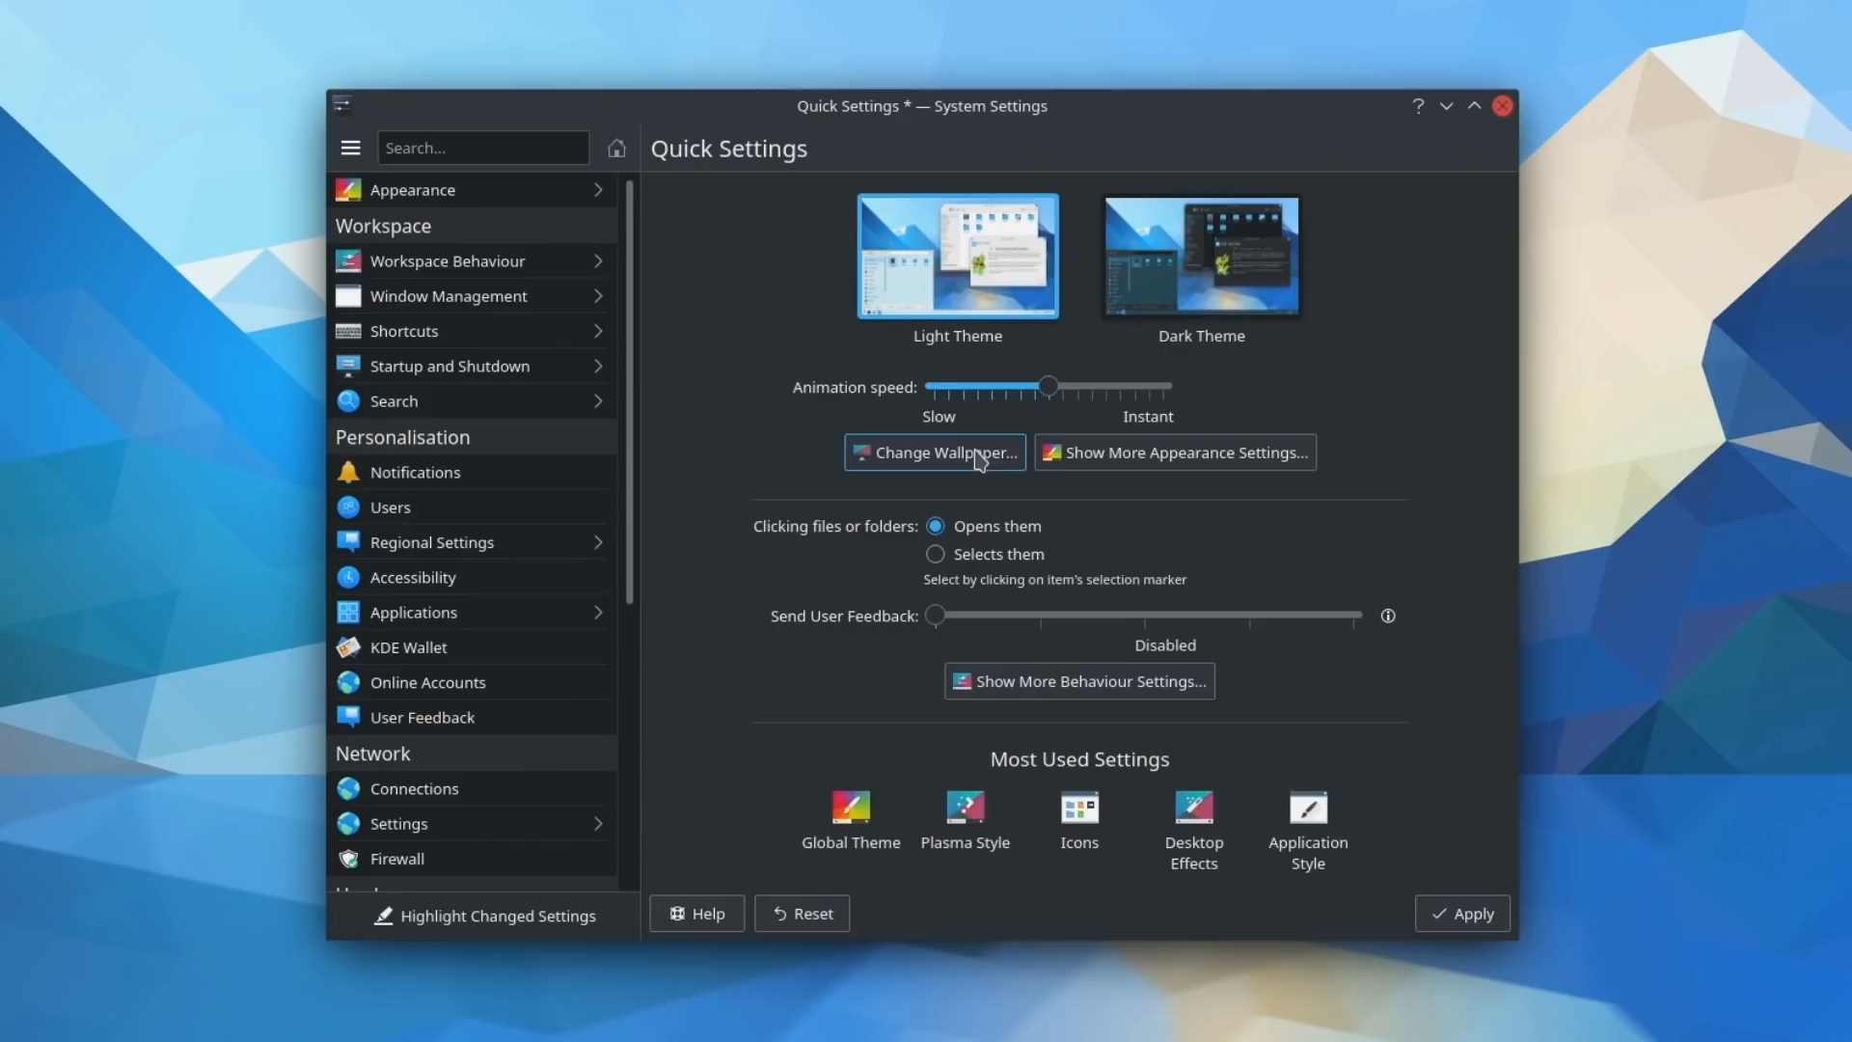
pyautogui.moveTo(791, 850)
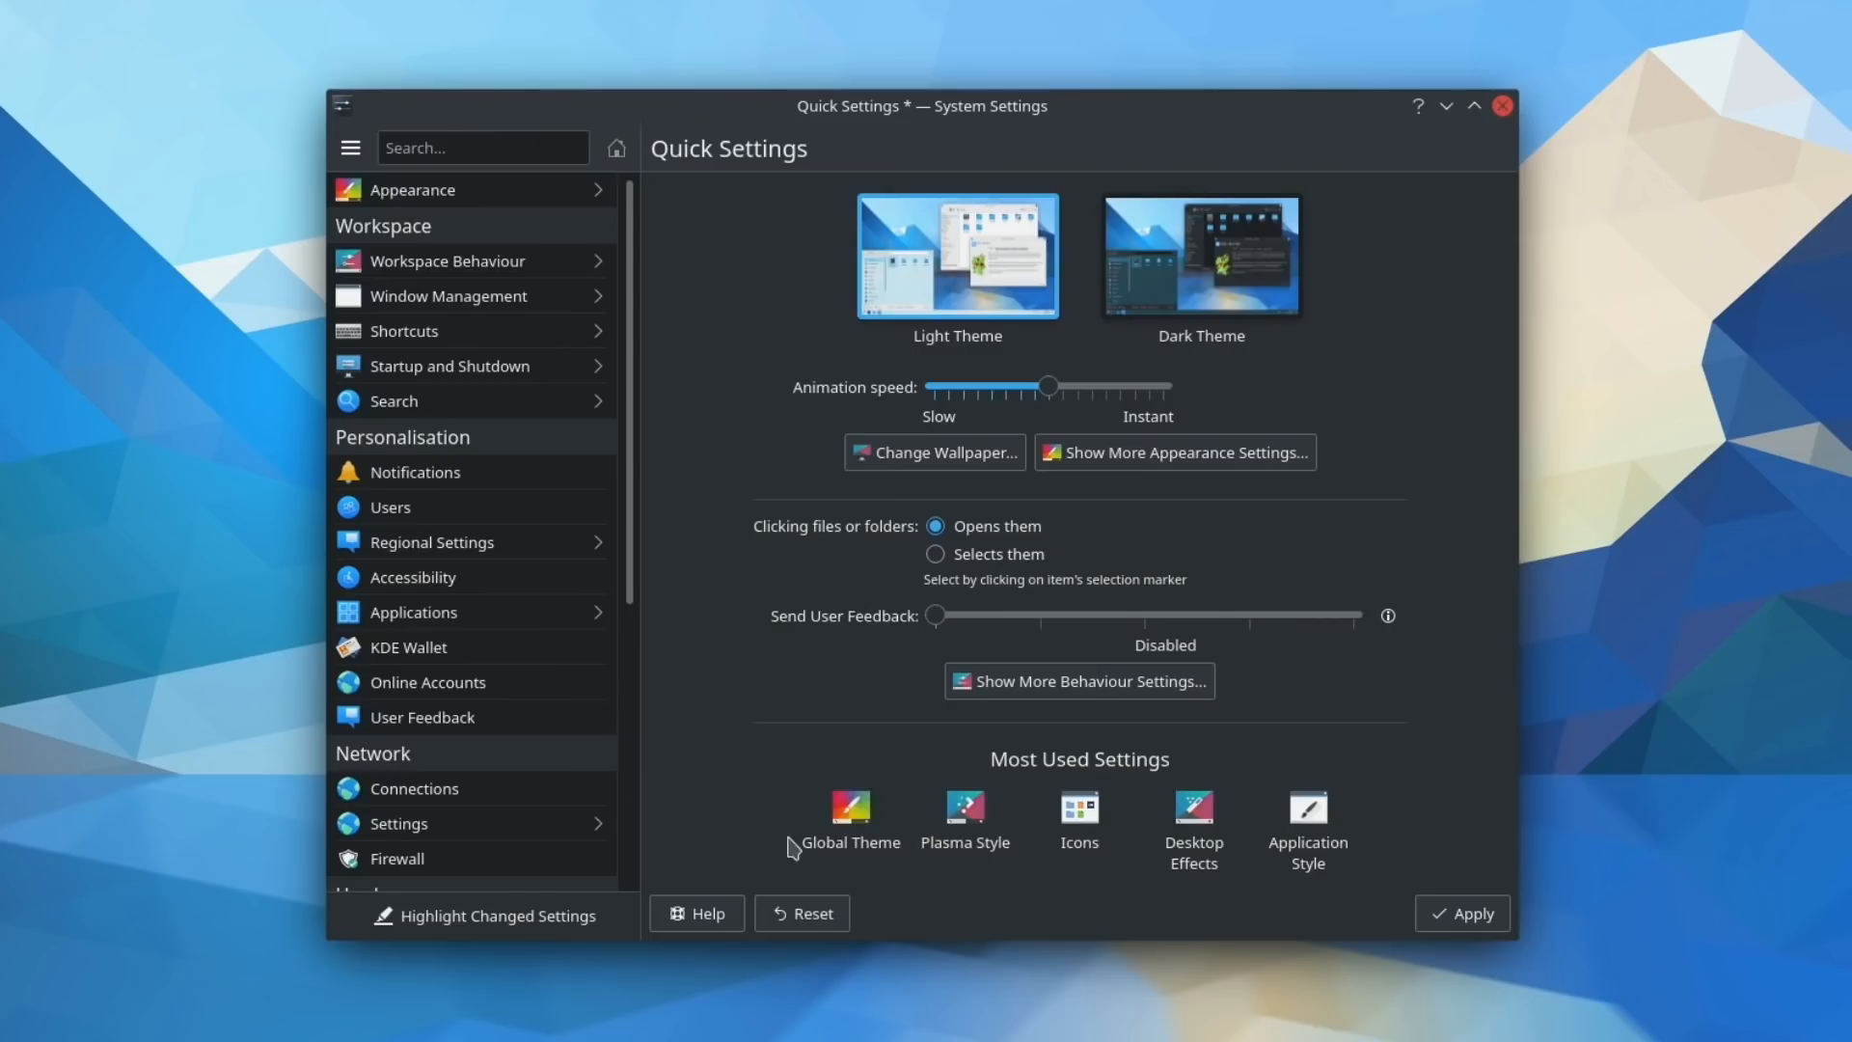
pyautogui.moveTo(1308, 811)
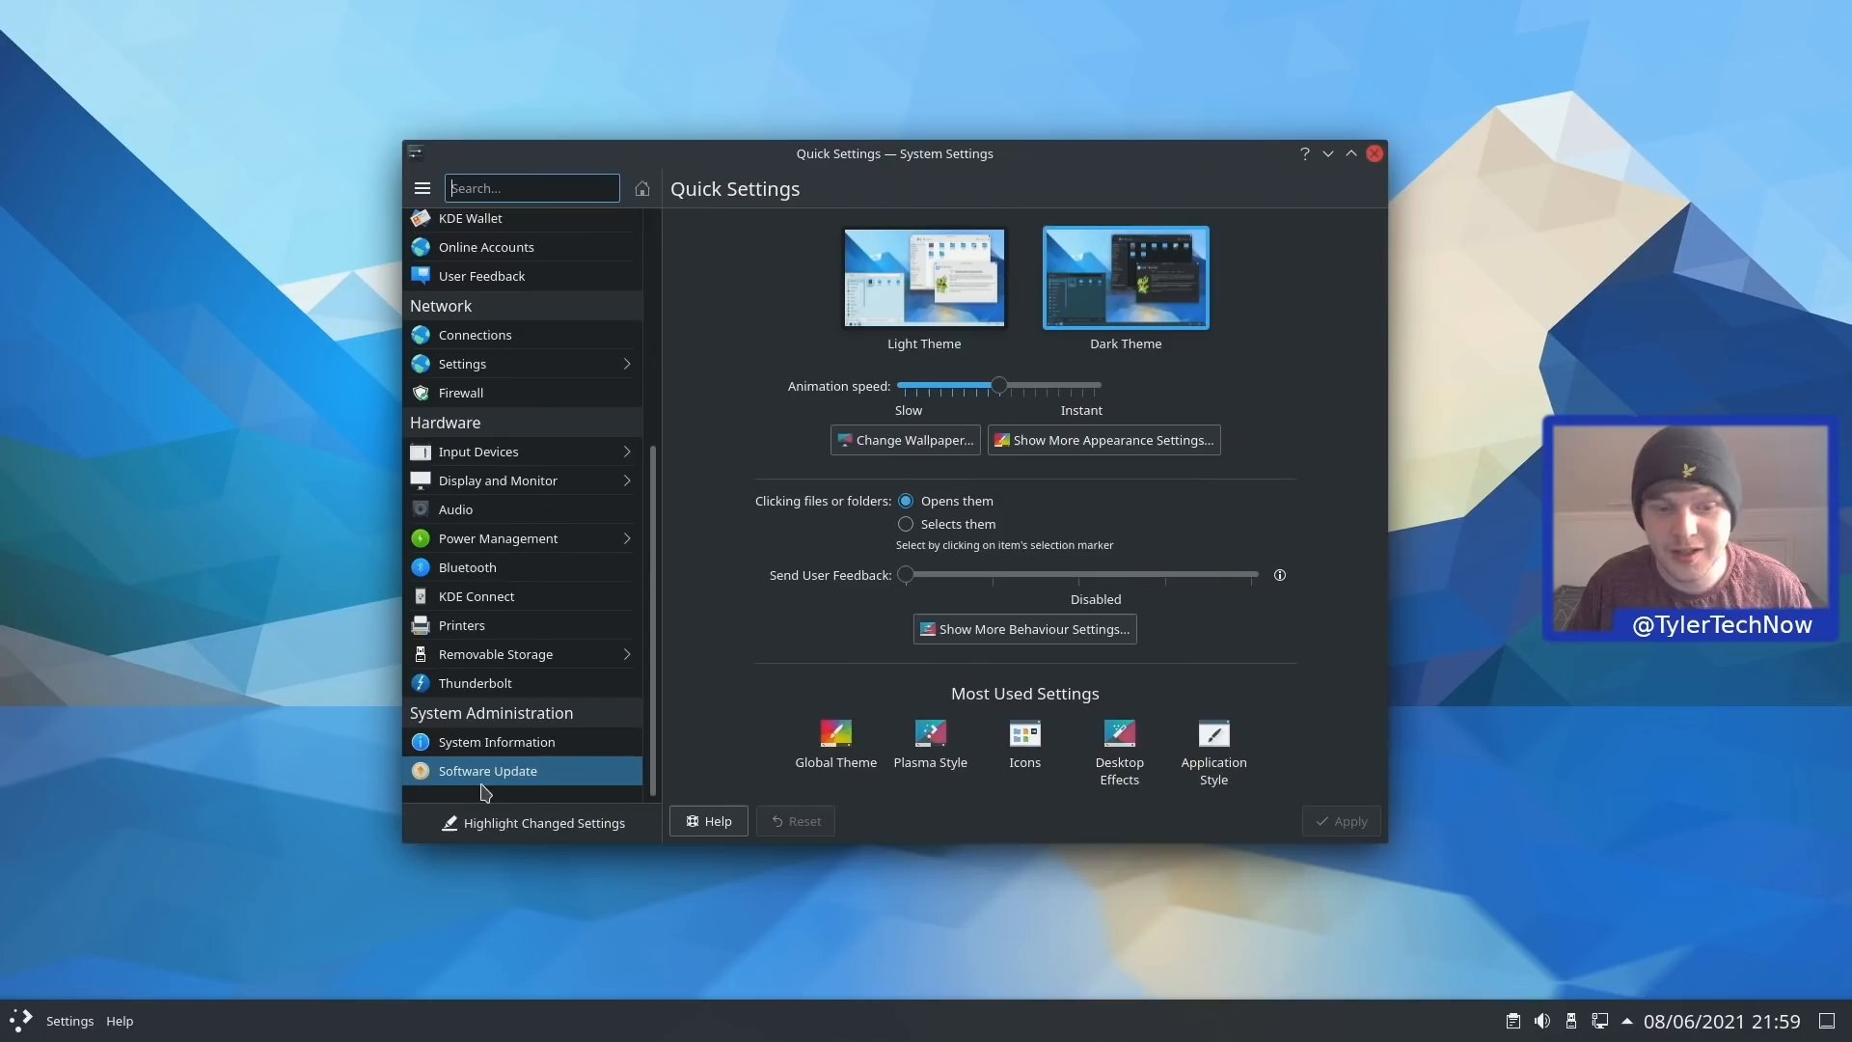
# View the Software Update page with the offline updates option, then close System Settings
pyautogui.click(487, 770)
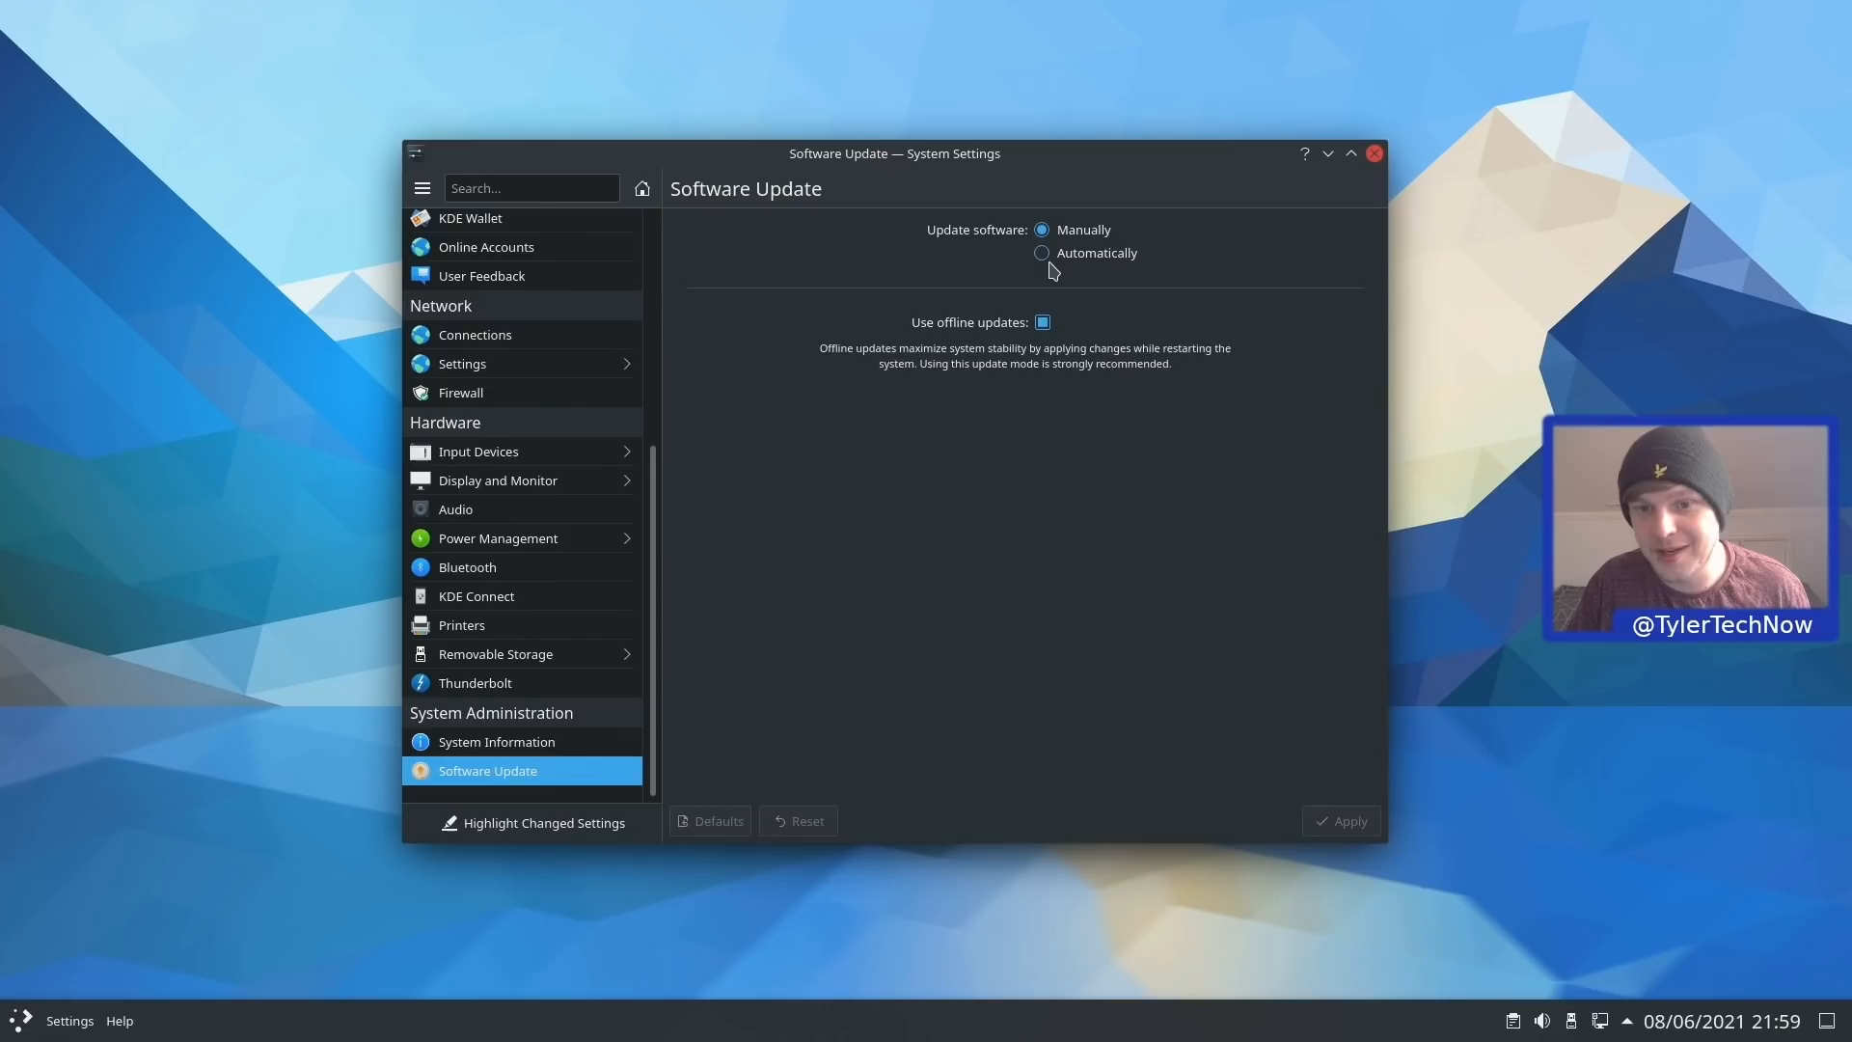
pyautogui.click(1374, 154)
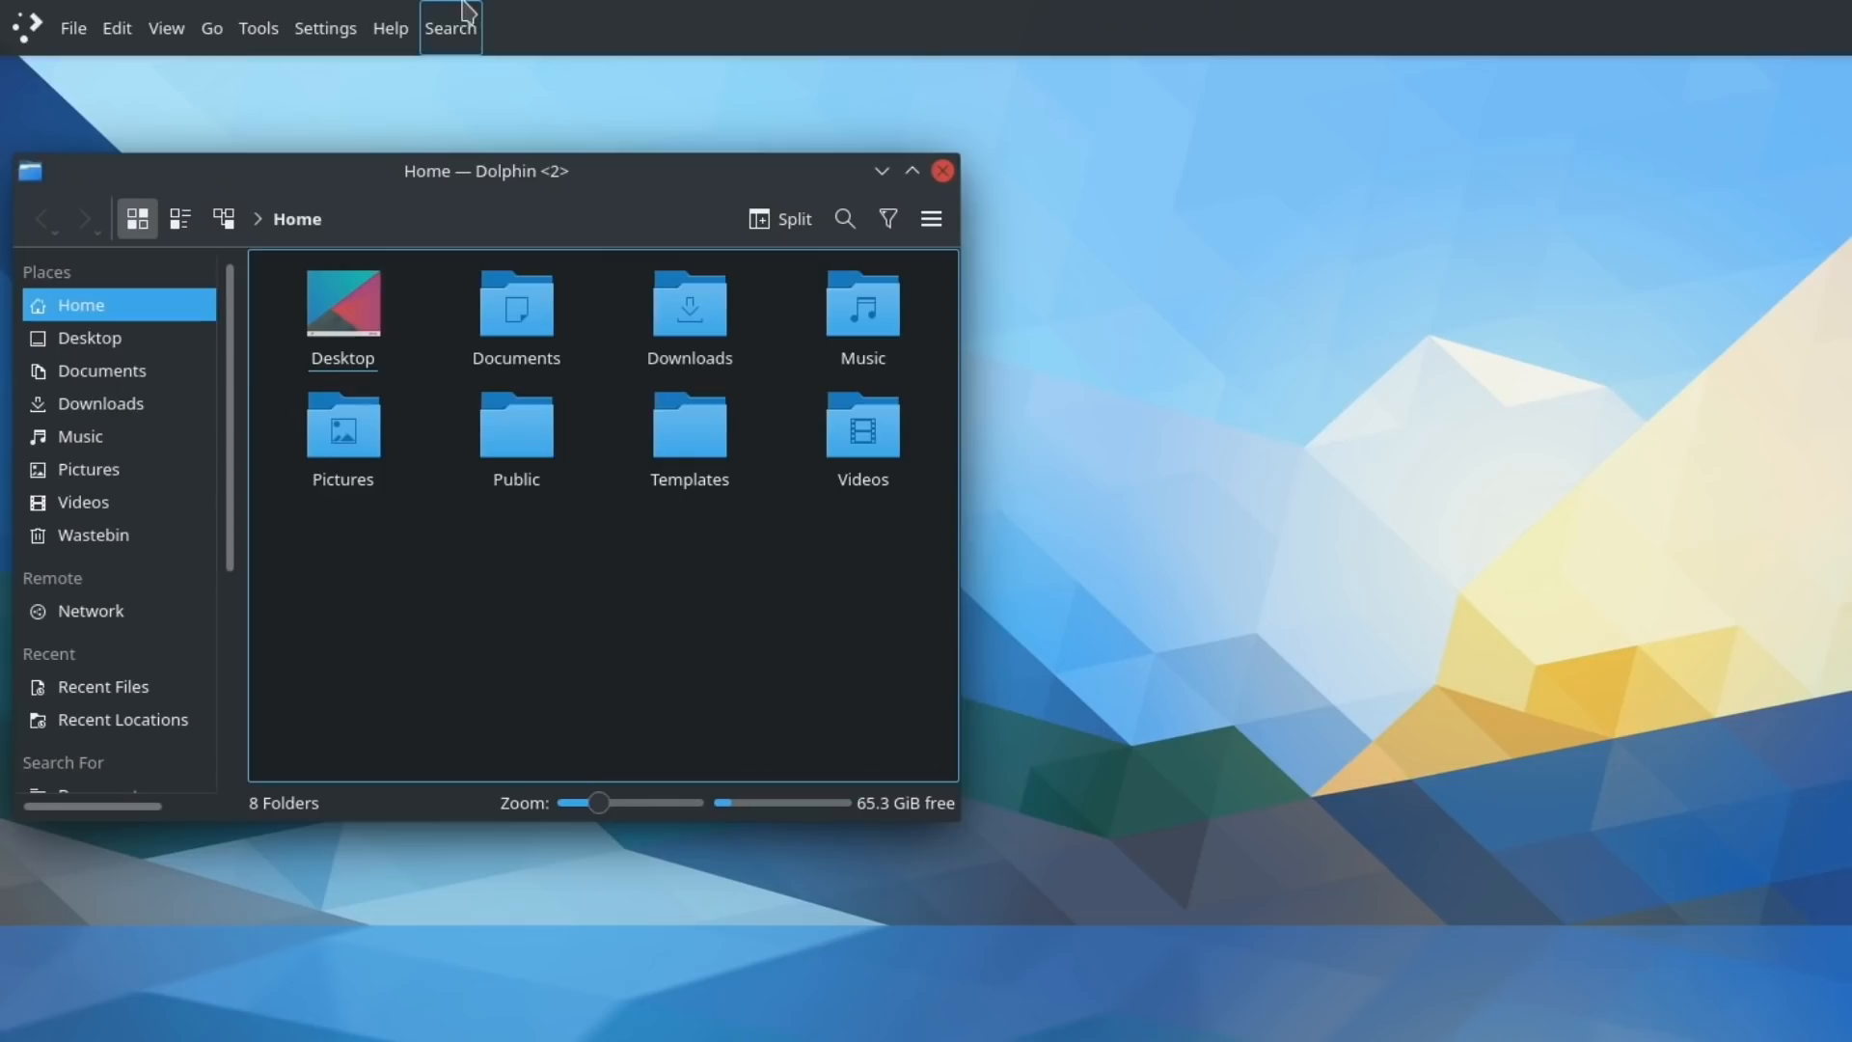
# Search Dolphin's global menu commands for 'cop'
pyautogui.click(449, 27)
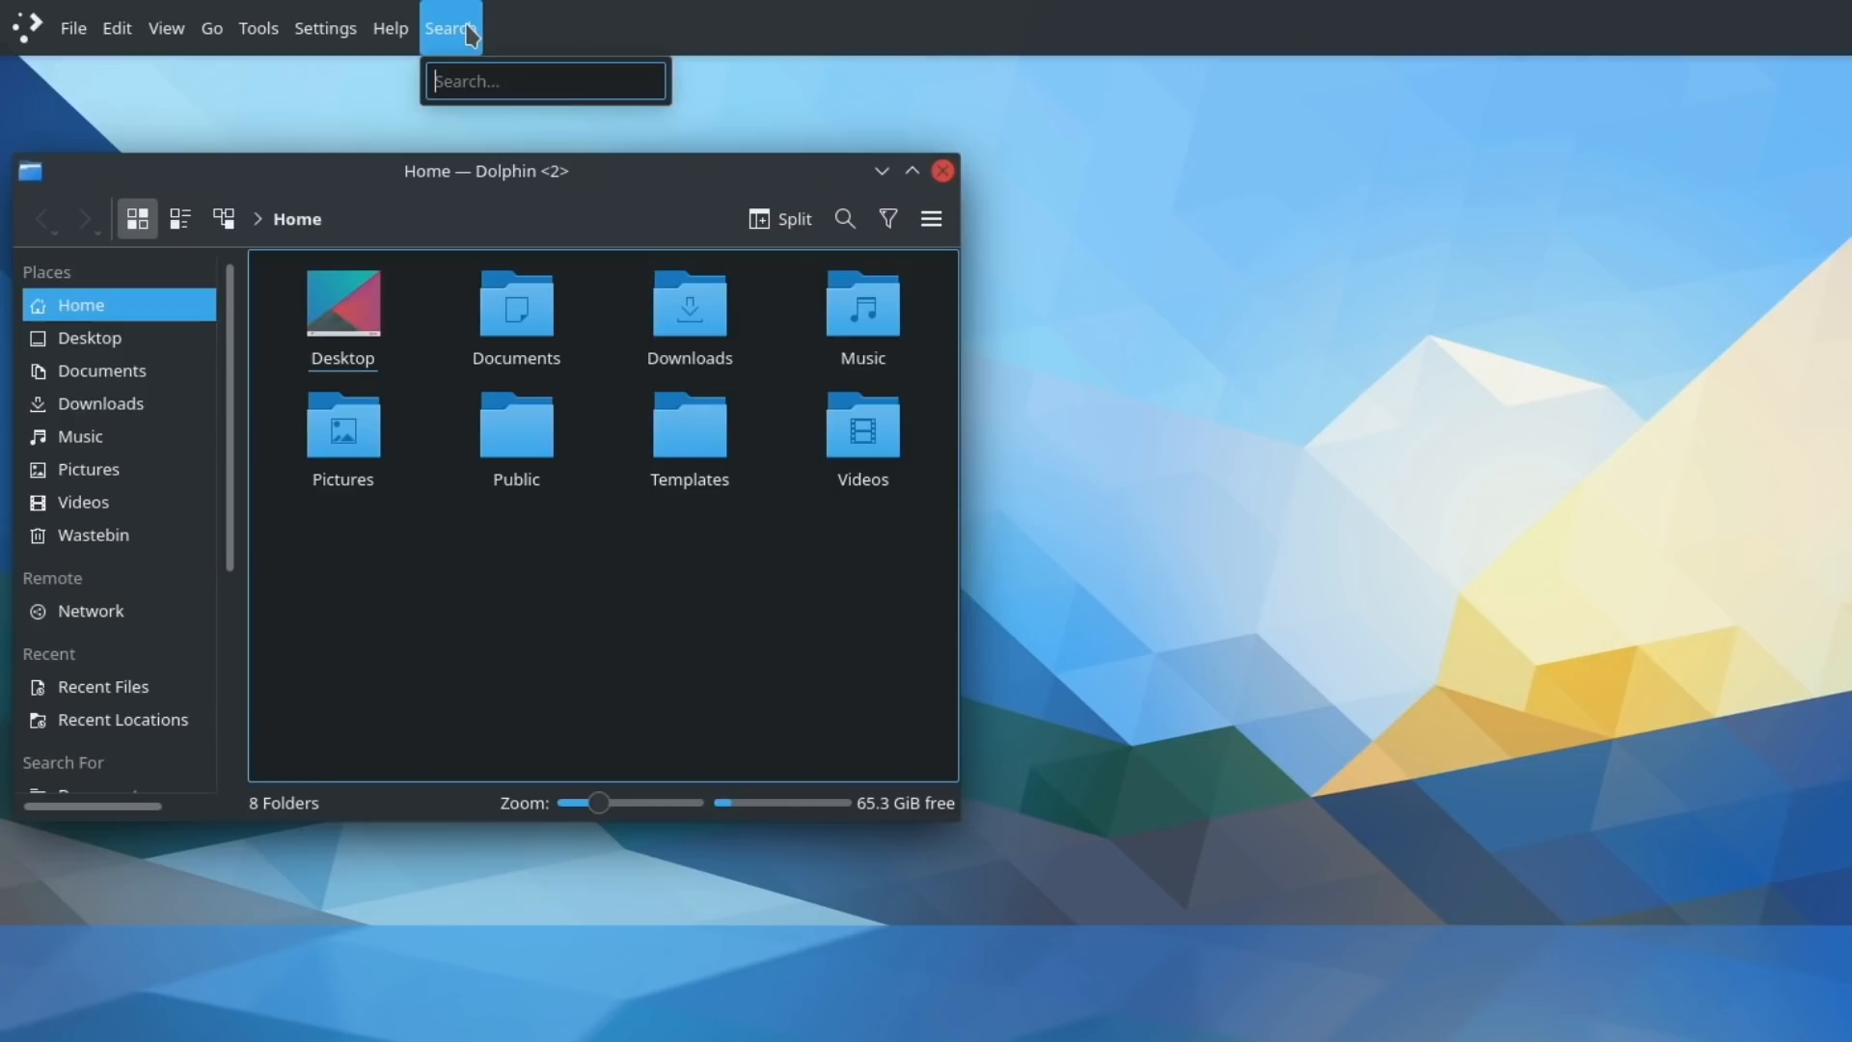
pyautogui.write('cop')
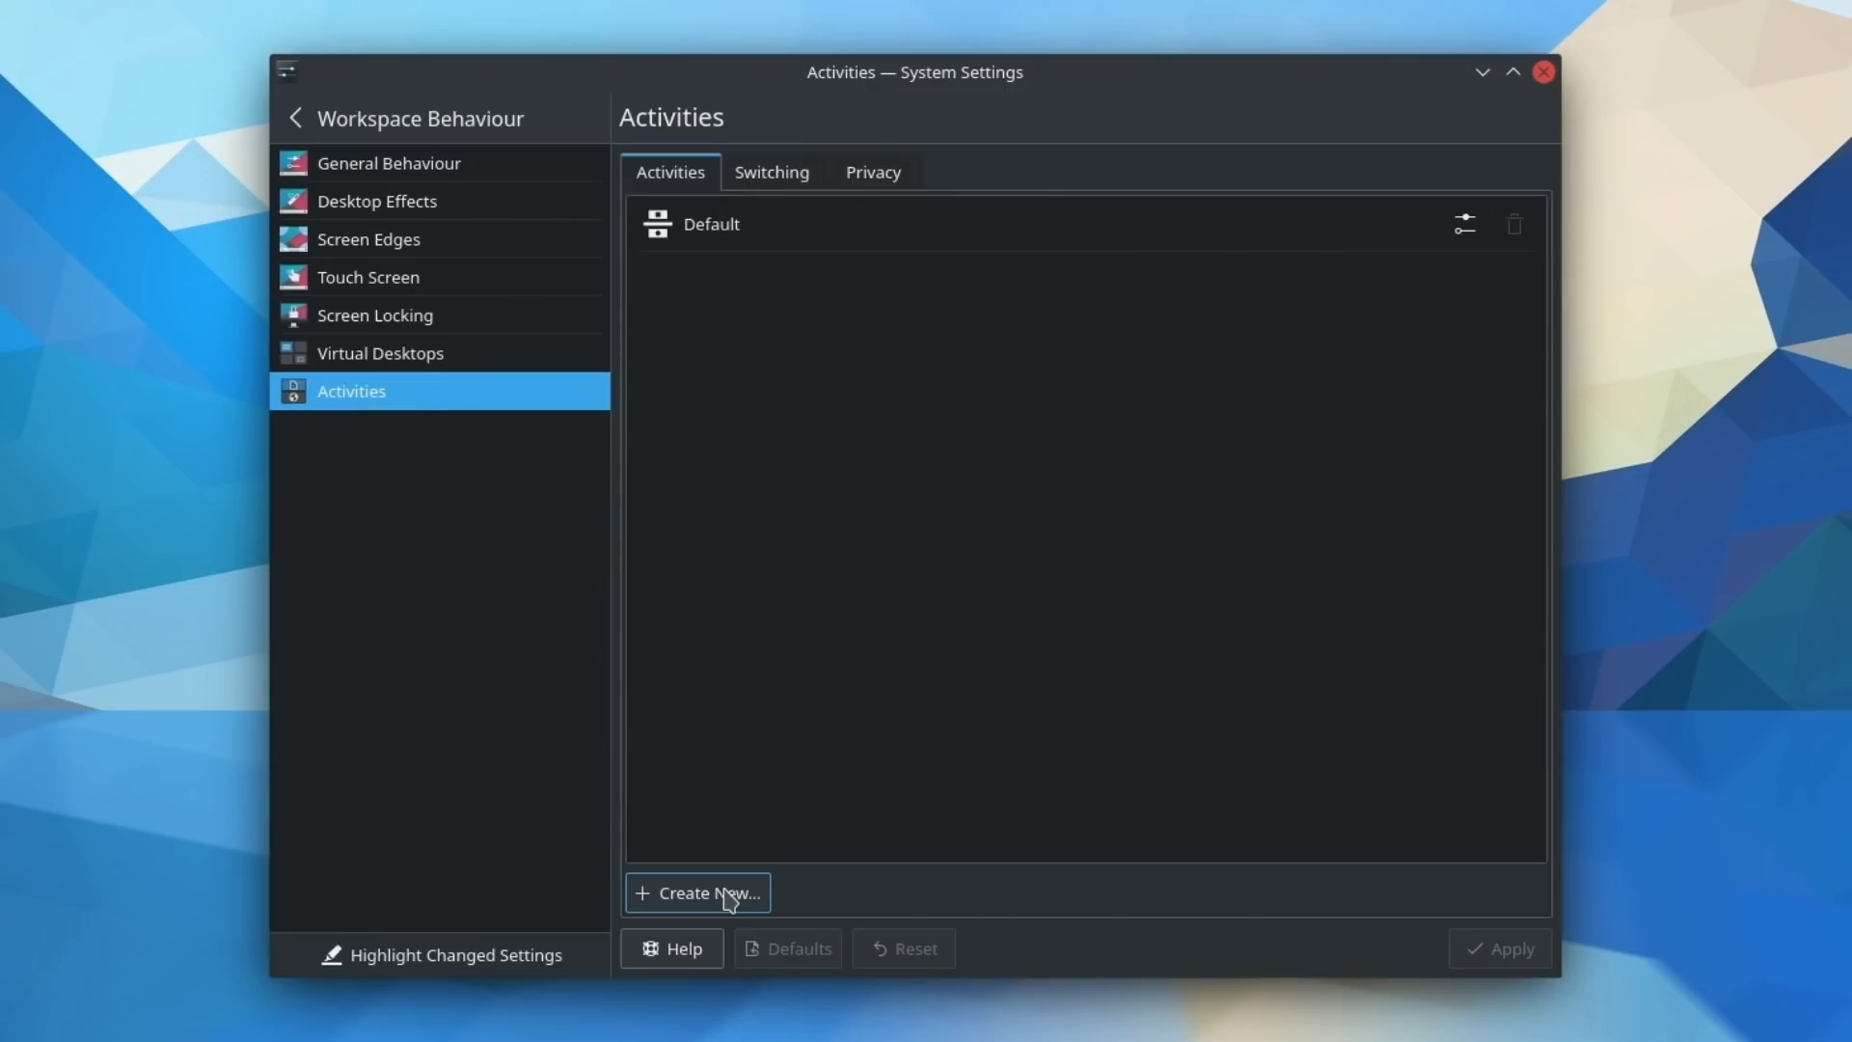
# Create a new activity named Work alongside Default
pyautogui.click(696, 891)
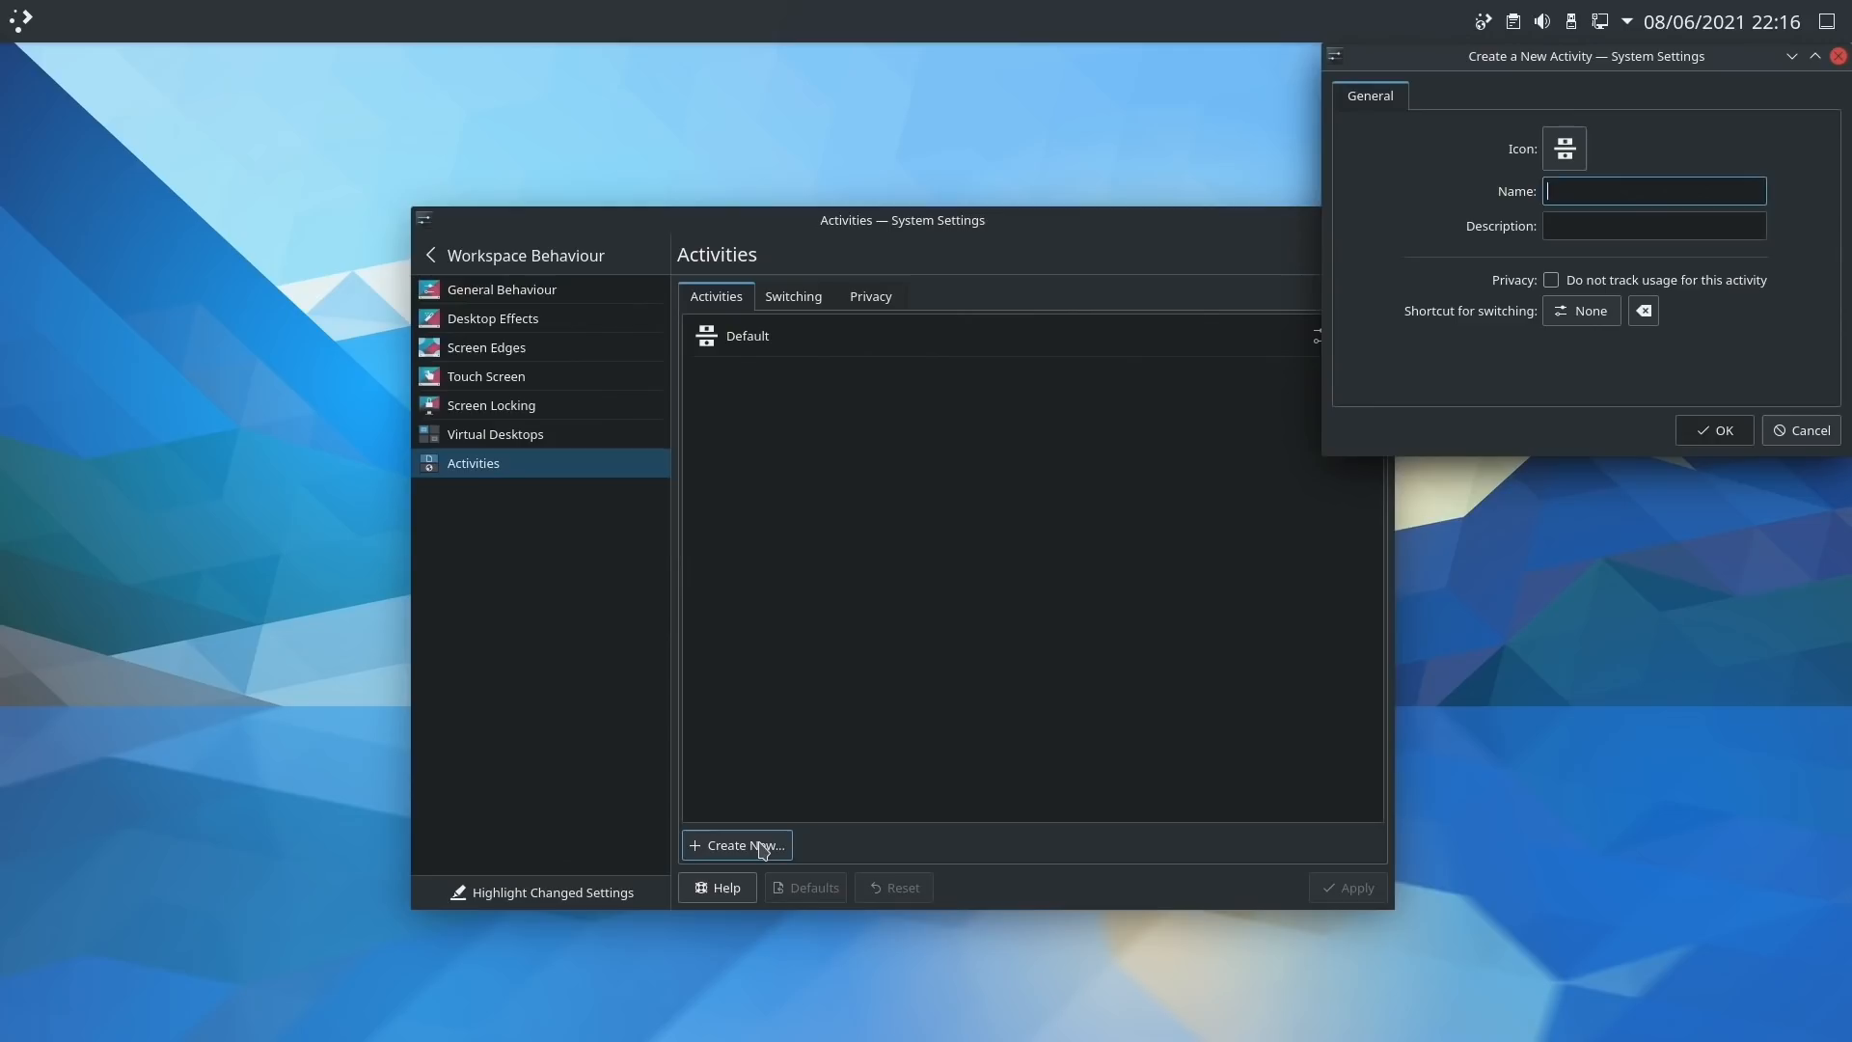
pyautogui.write('Work')
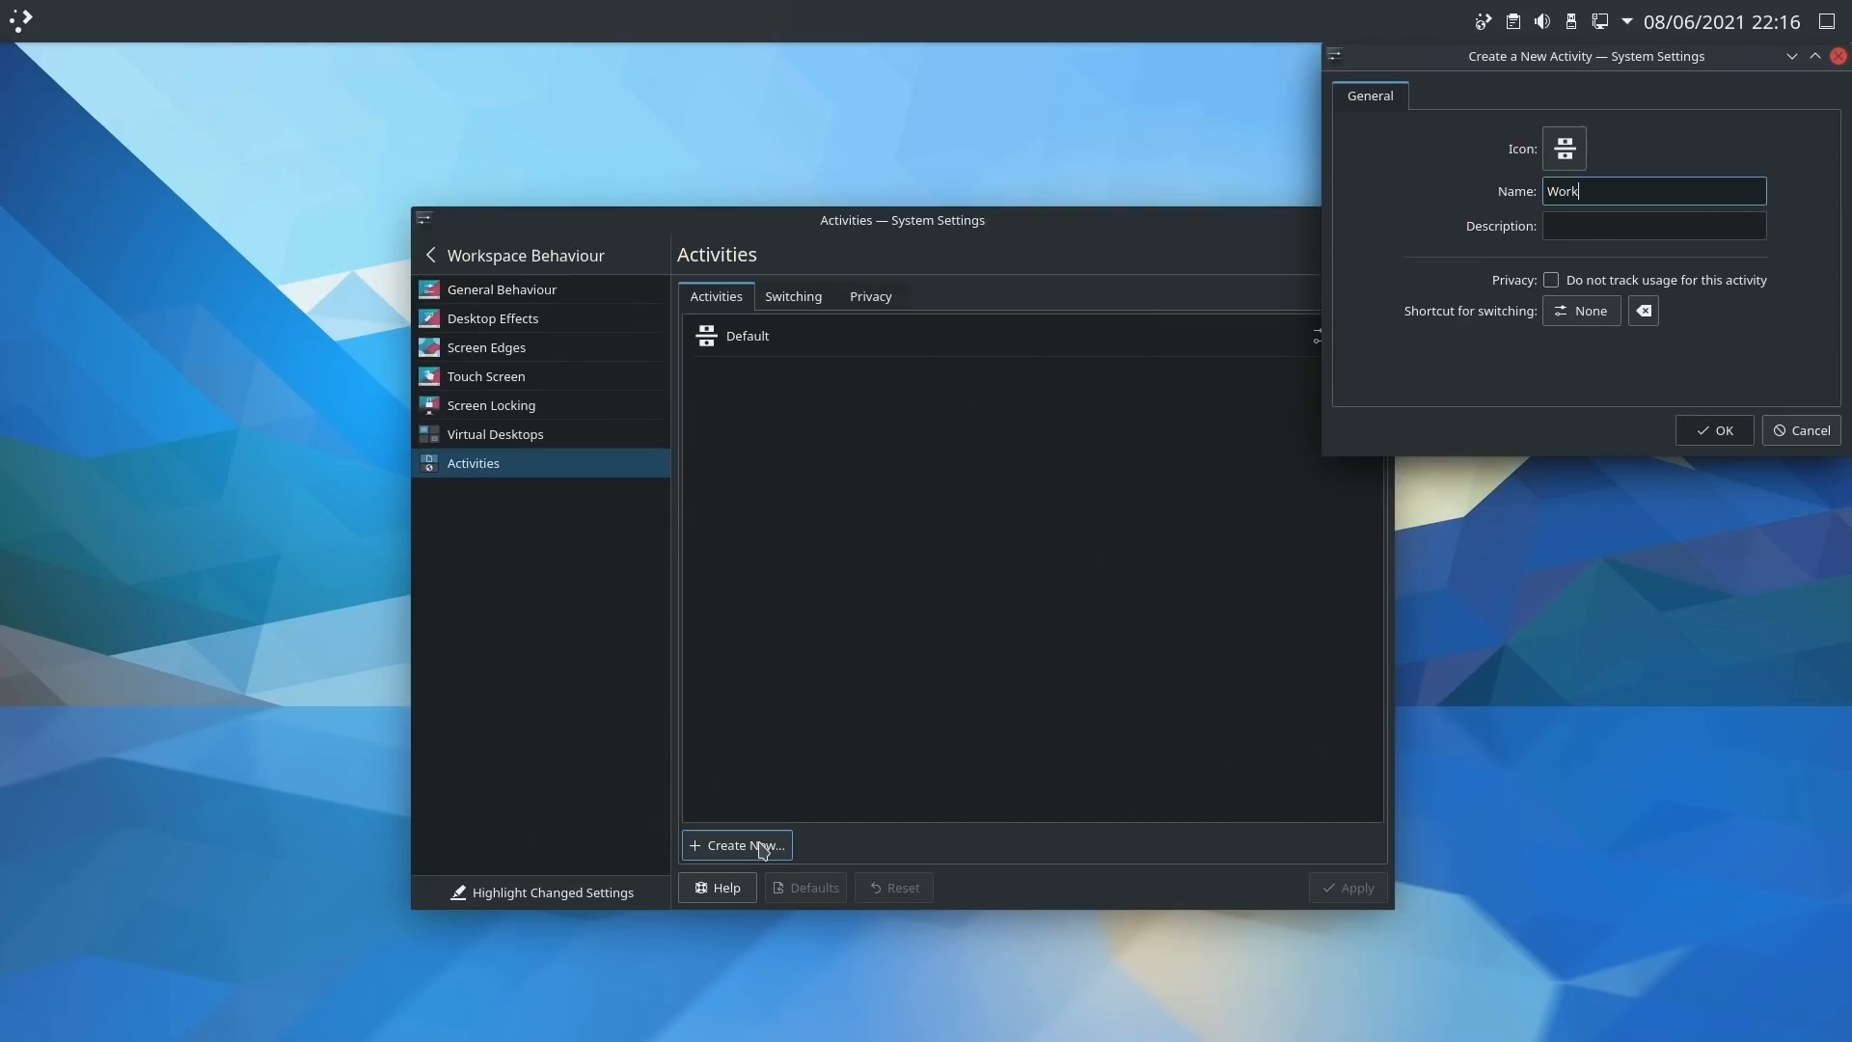
pyautogui.click(1714, 430)
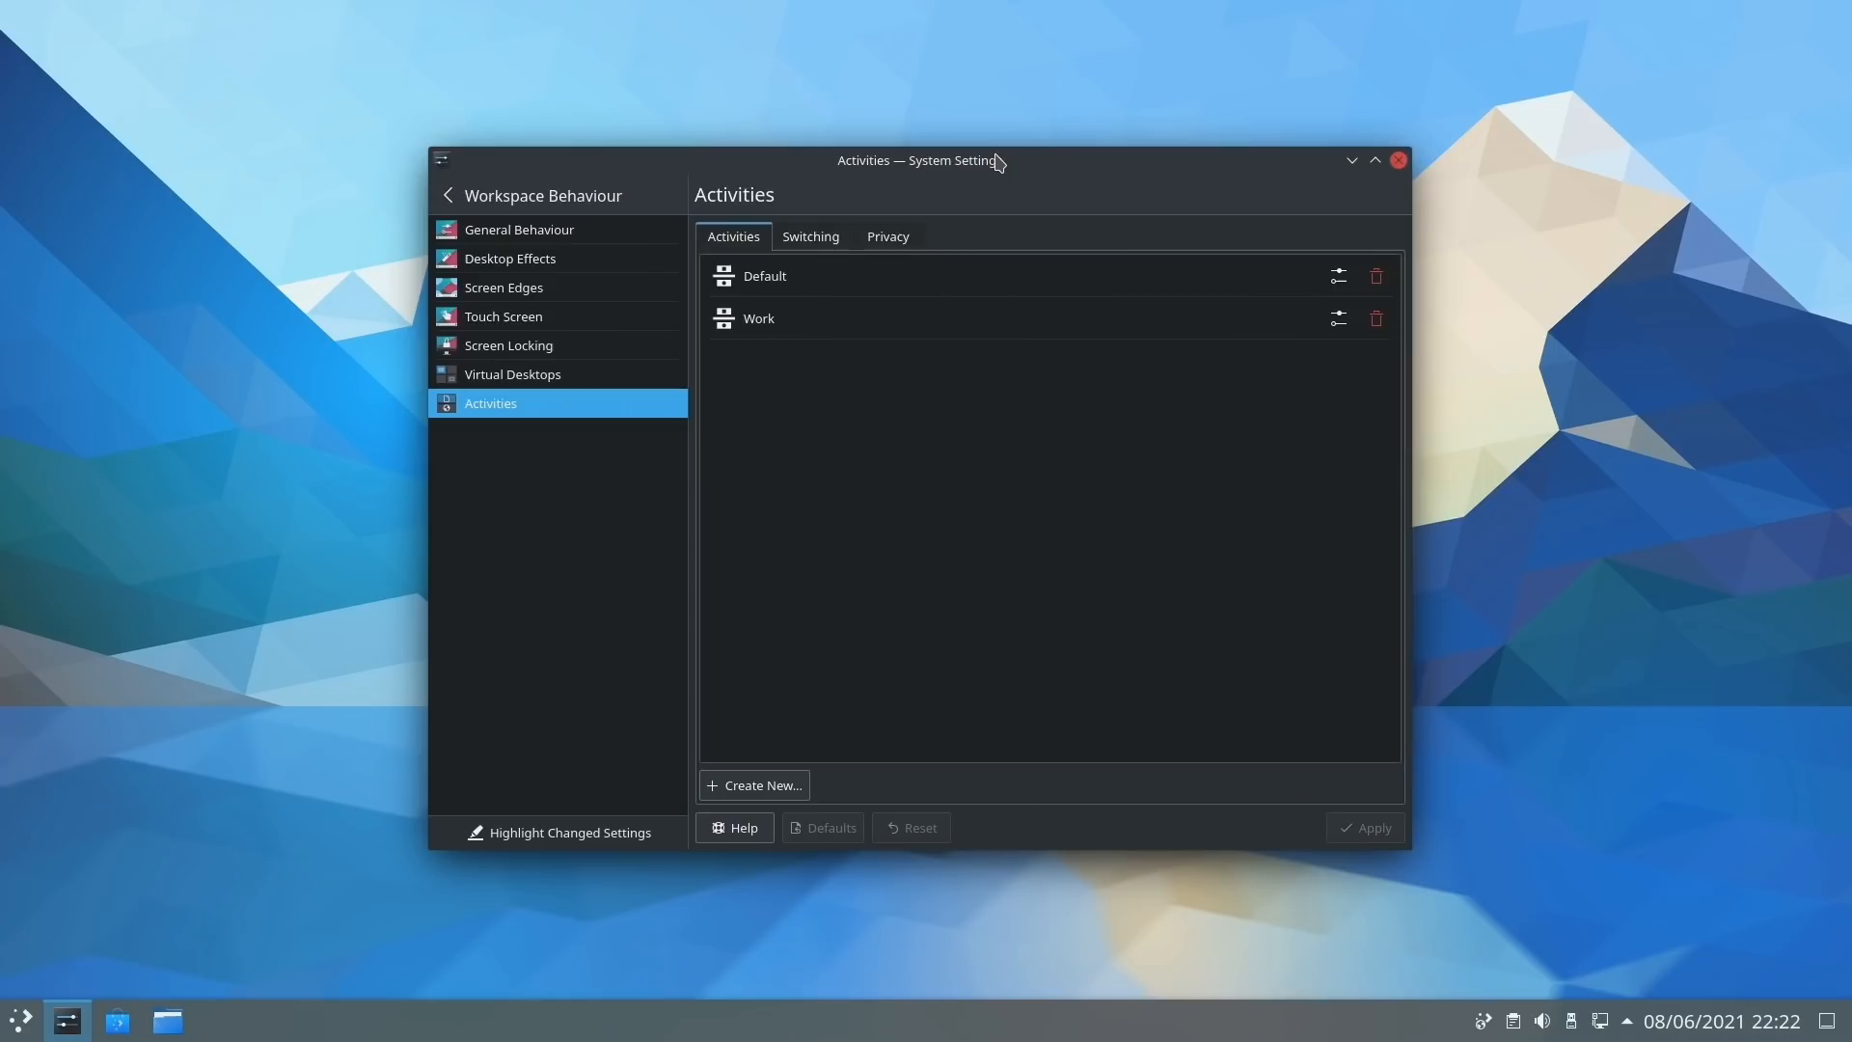
# Show the Work activity's power settings beside Default, then close System Settings
pyautogui.click(1335, 318)
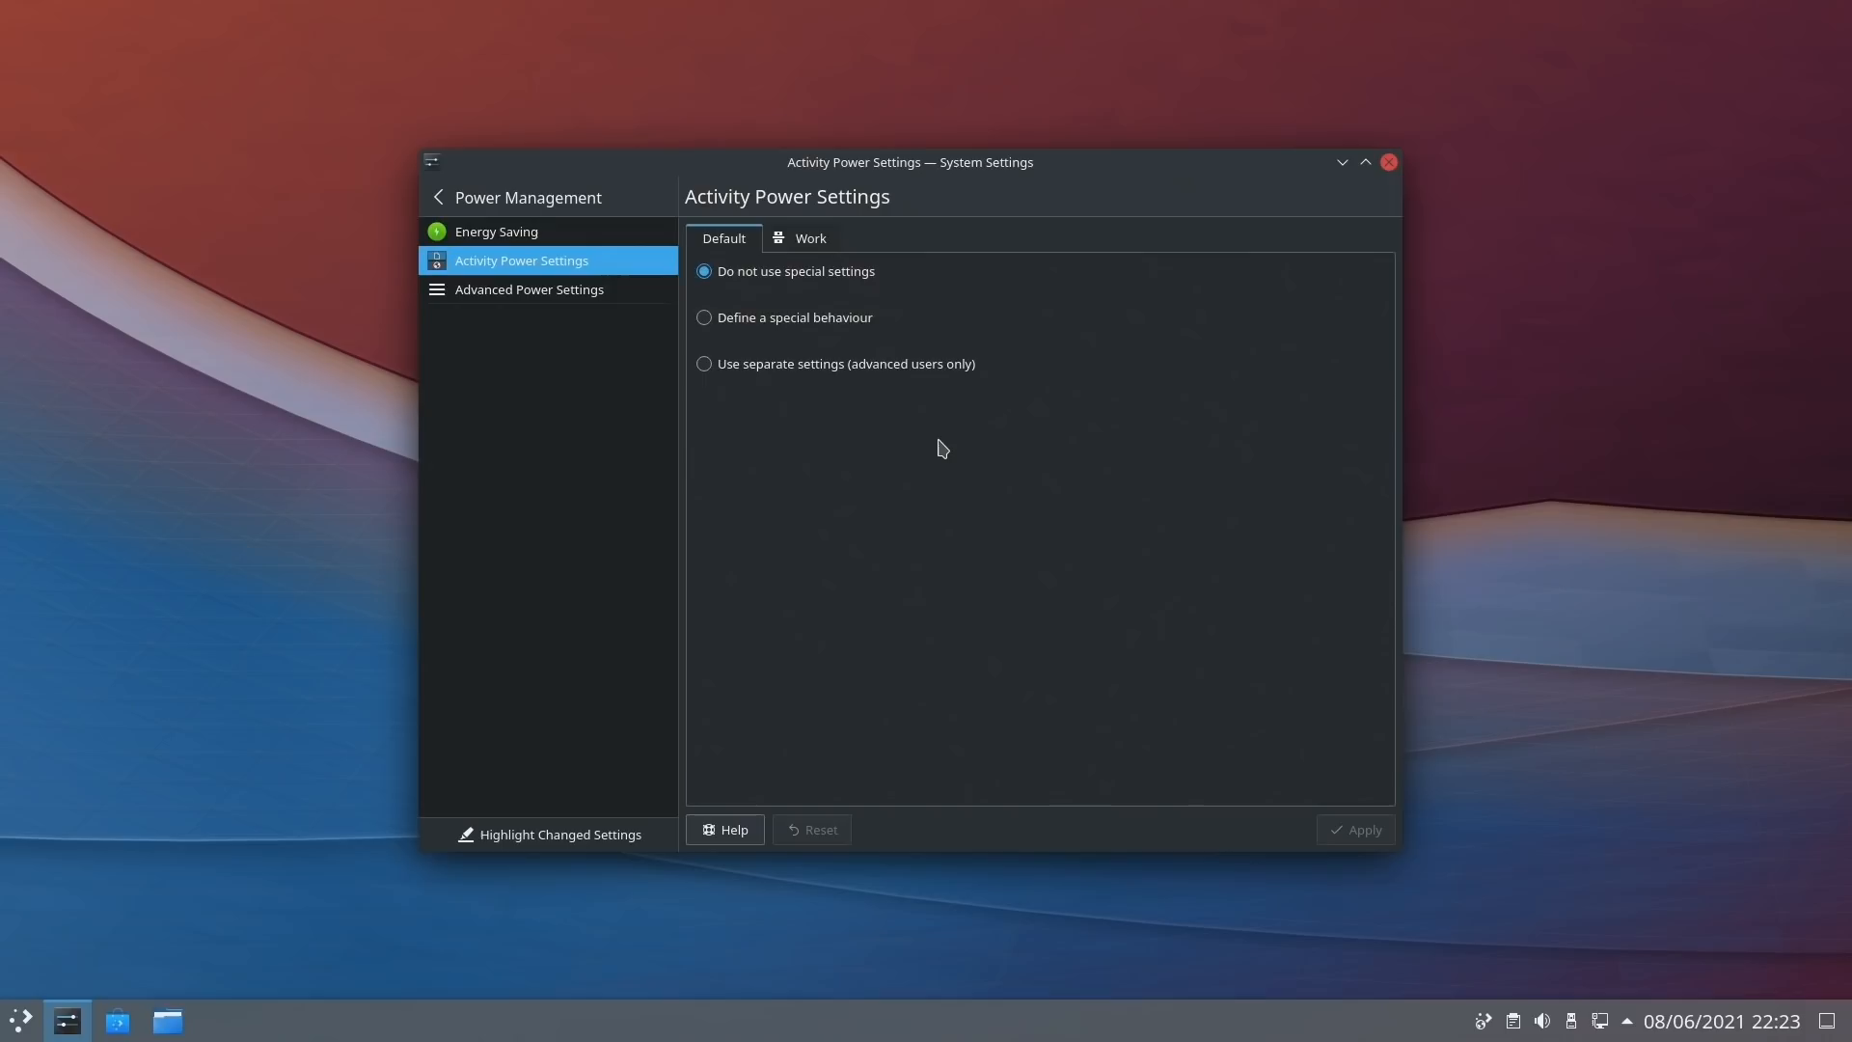
pyautogui.click(810, 237)
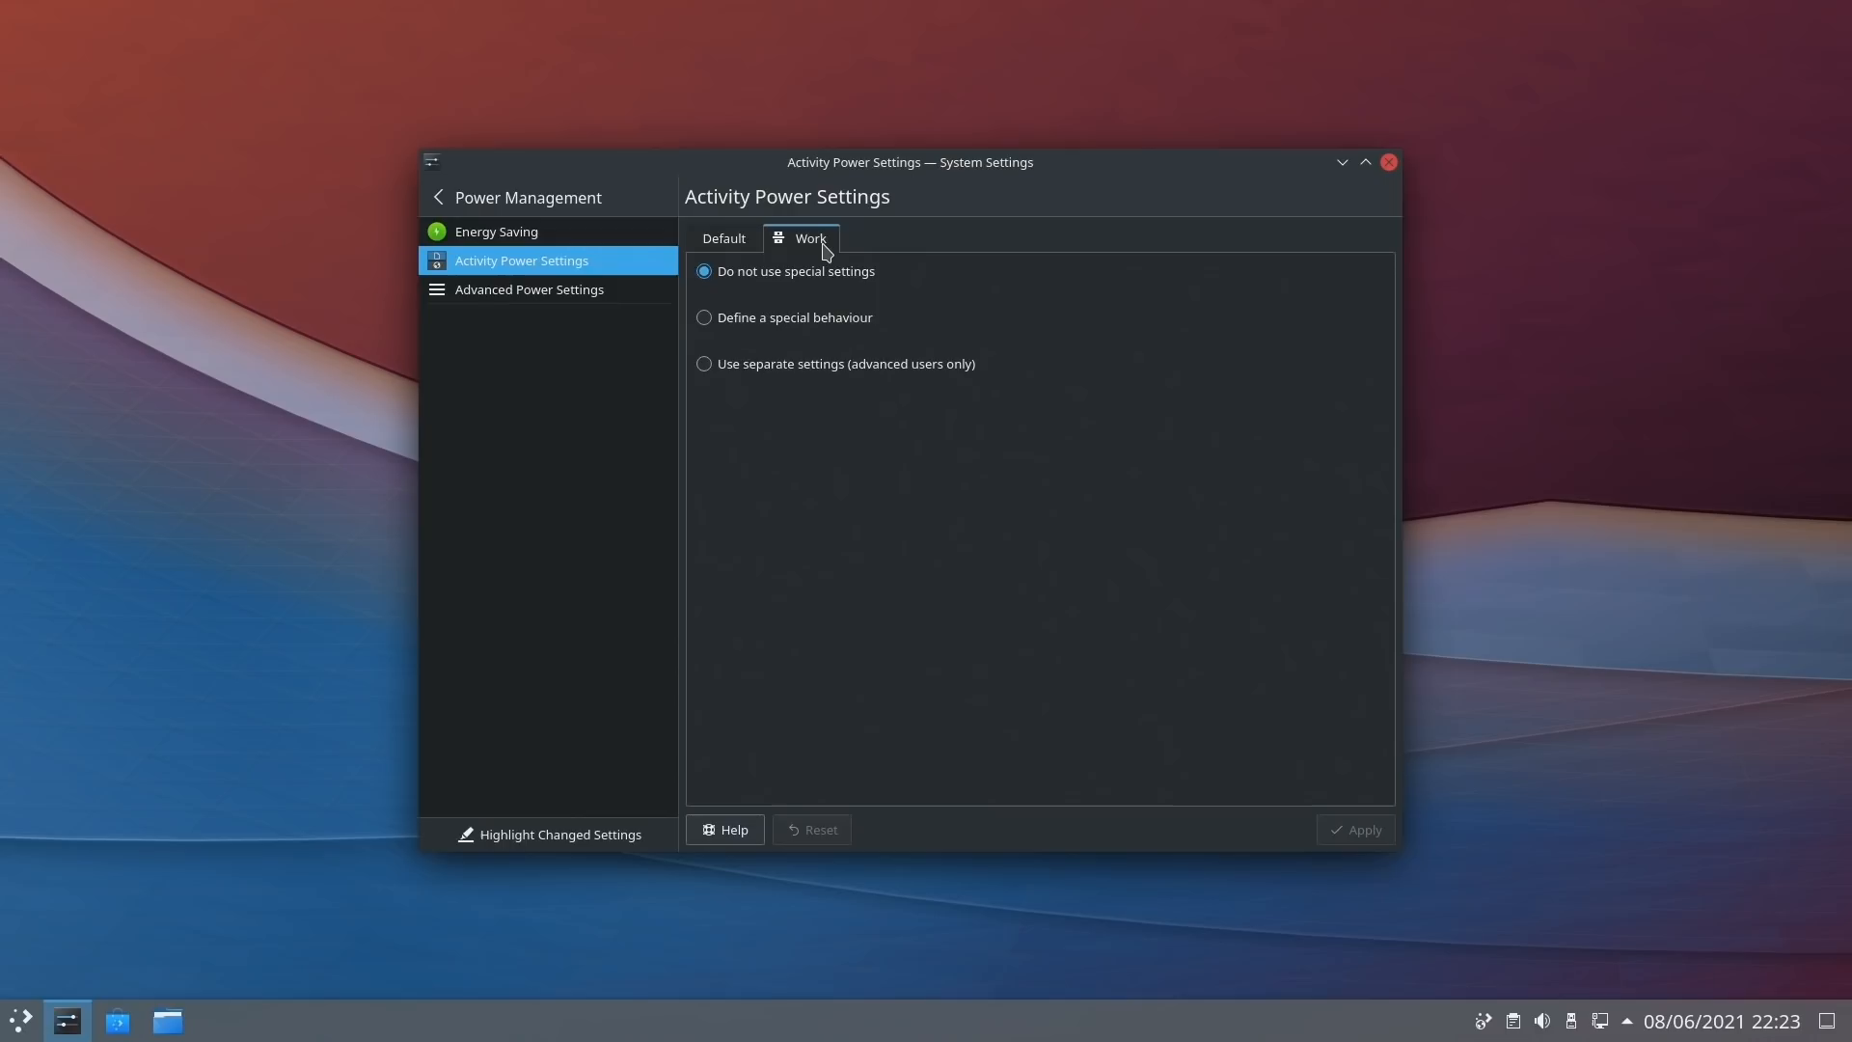
pyautogui.click(1387, 162)
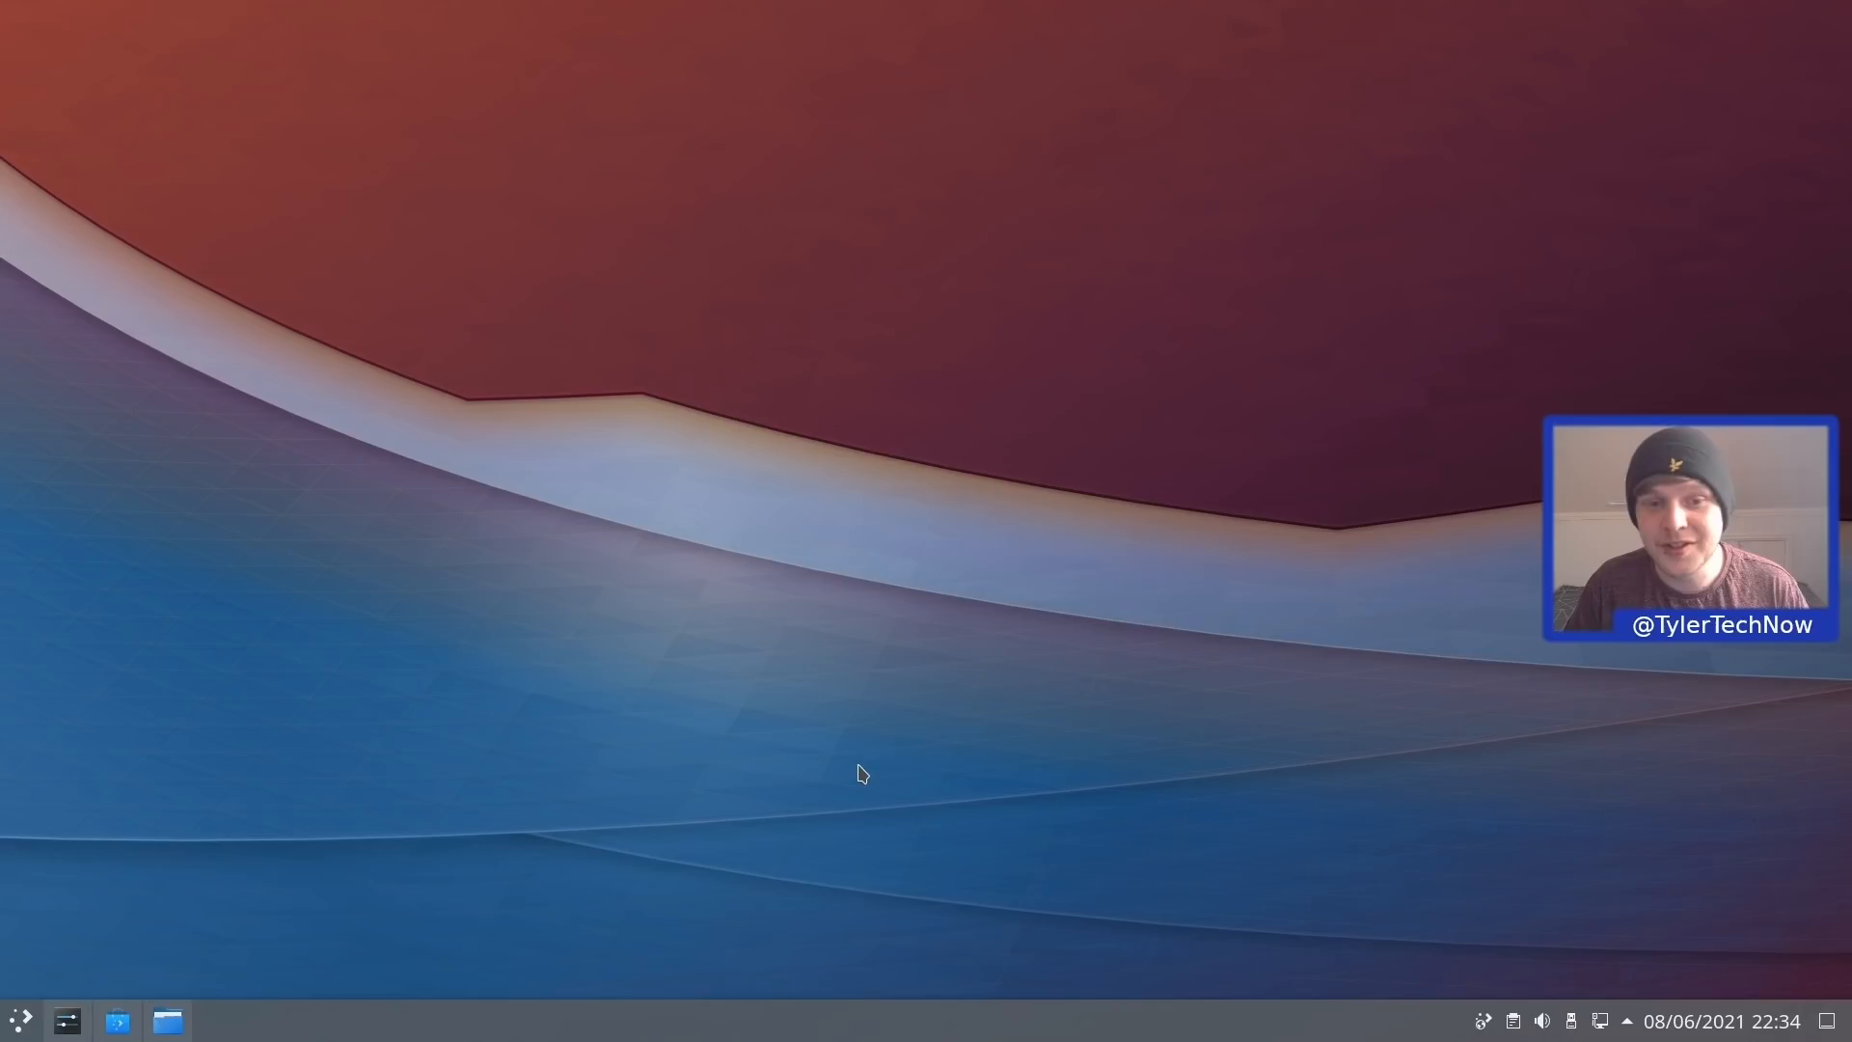
pyautogui.moveTo(21, 108)
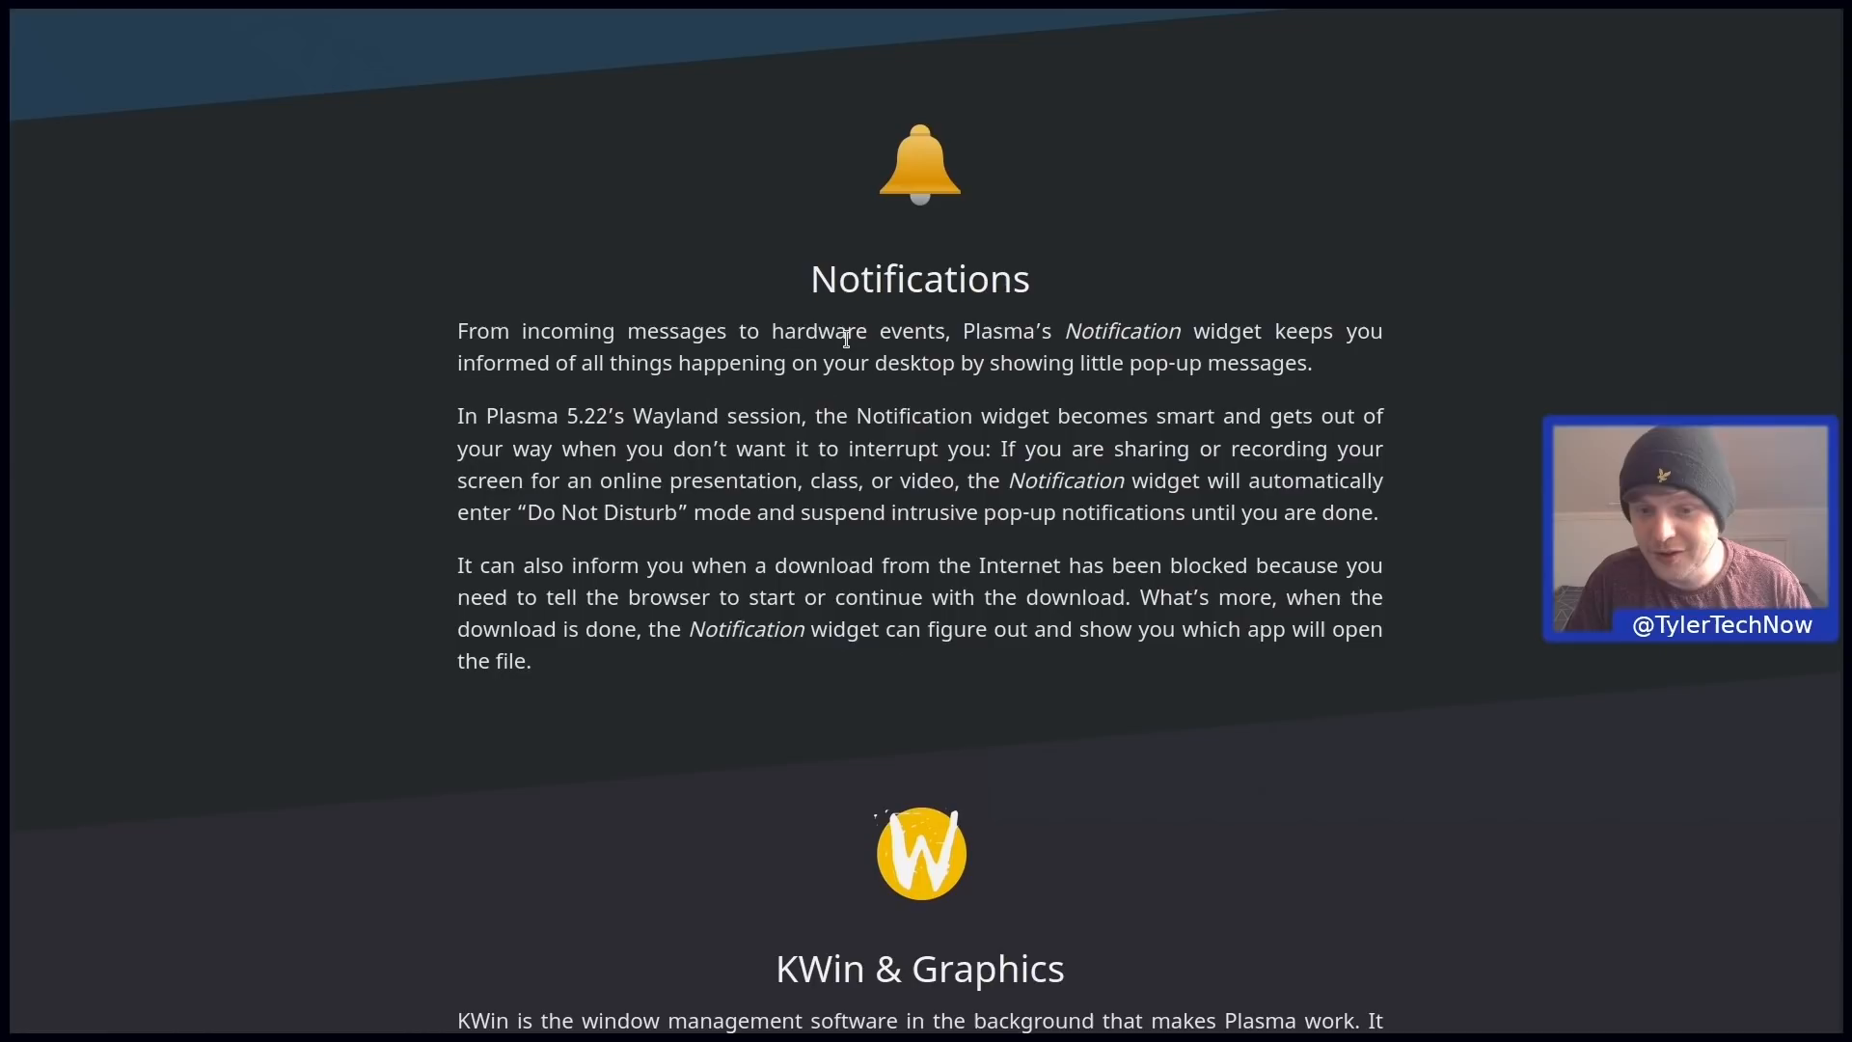
# Scroll the Plasma 5.22 announcement to the Notifications section on automatic Do Not Disturb
pyautogui.scroll(-3)
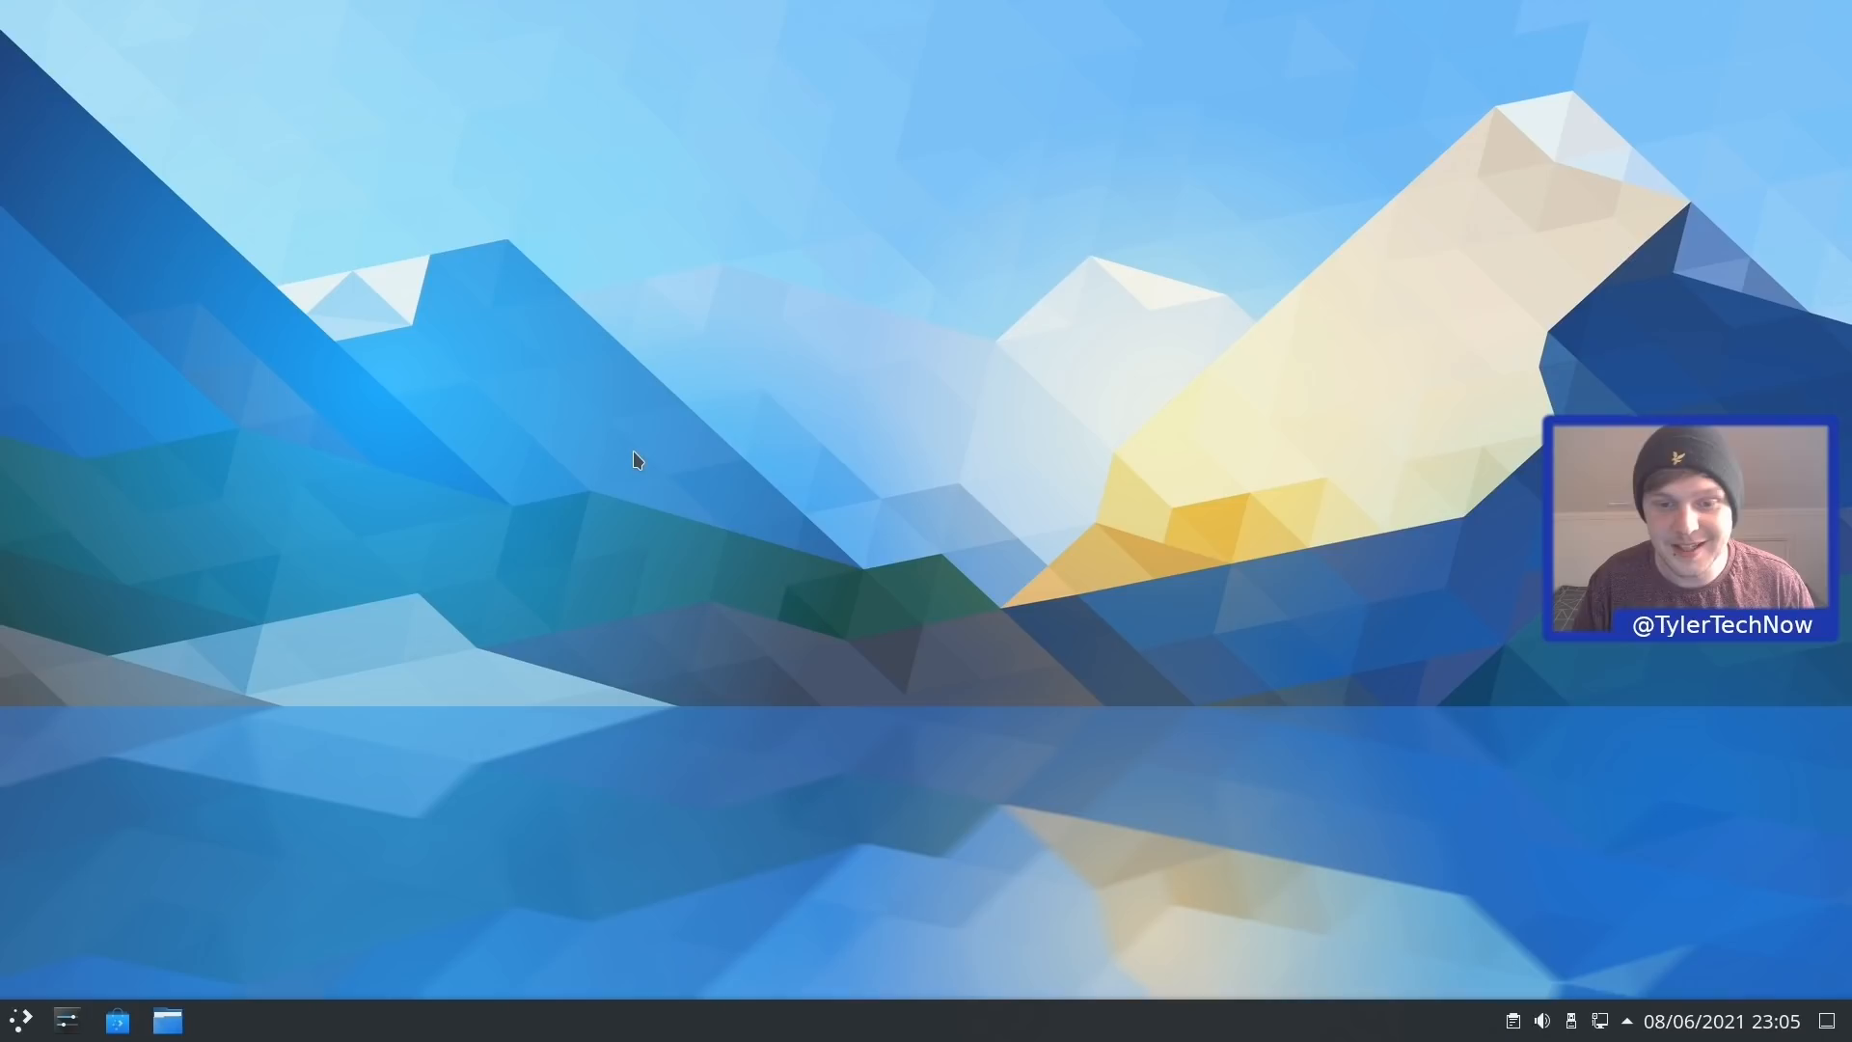
pyautogui.moveTo(779, 544)
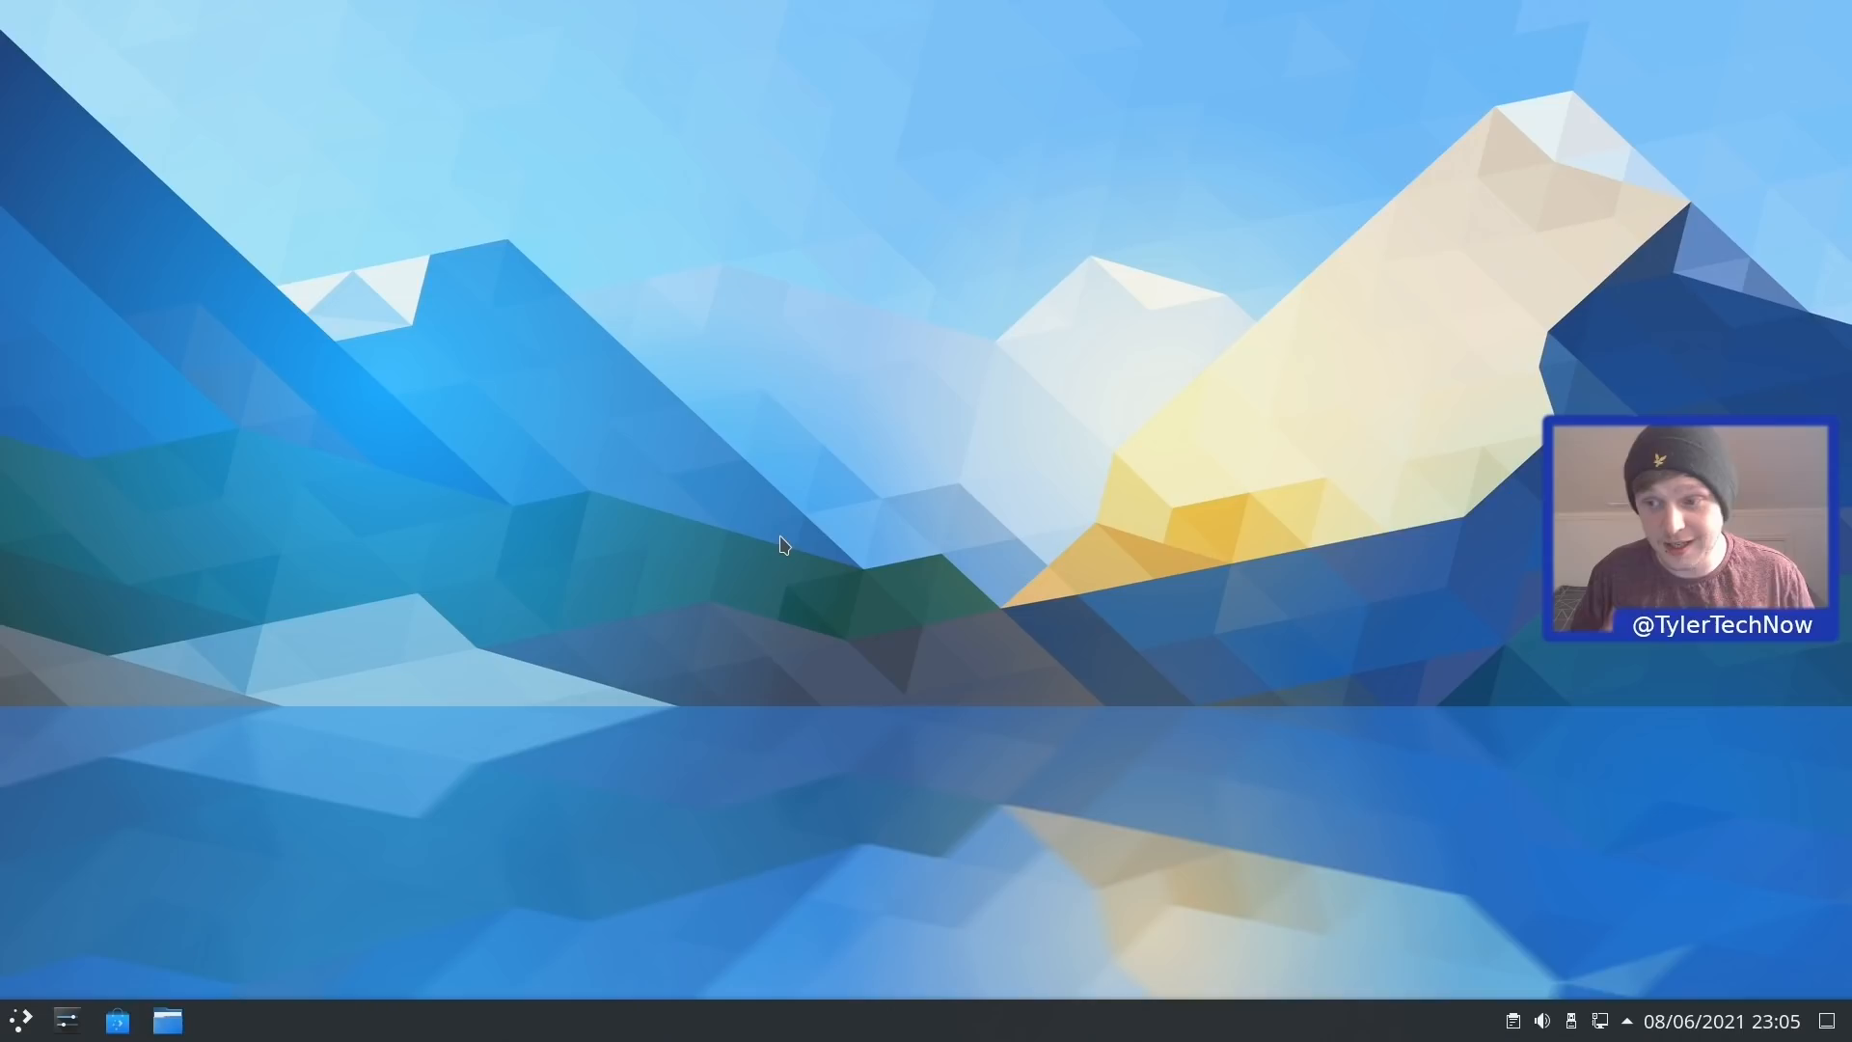